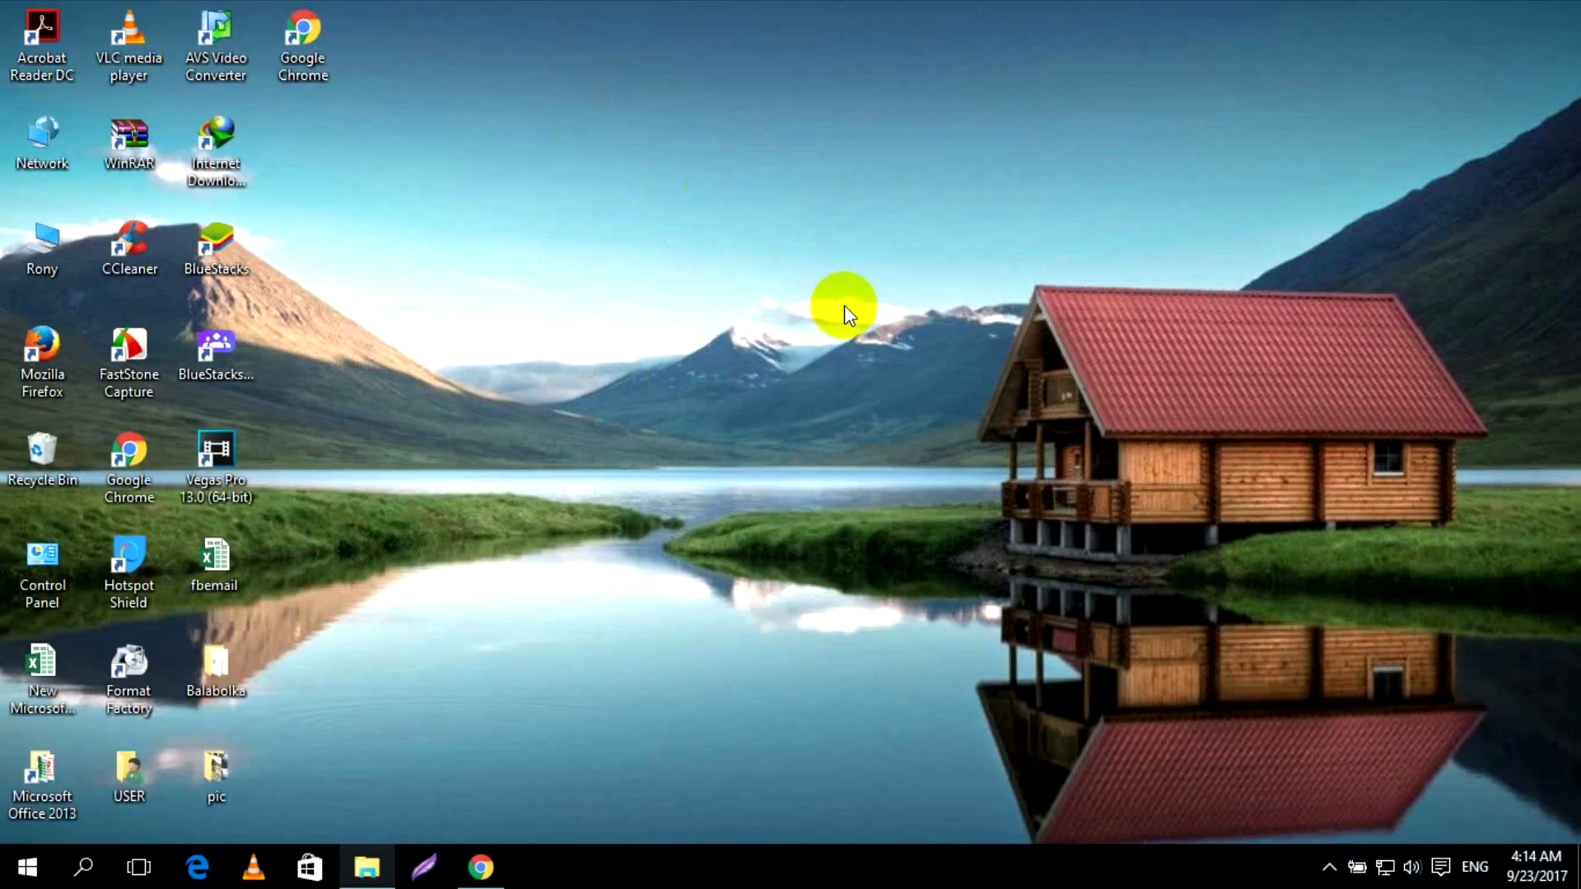
Step: Select the OSToto Hotspot 1.9.4 installer in Downloads > Programs
{"action": "left_click", "coordinate": [367, 868]}
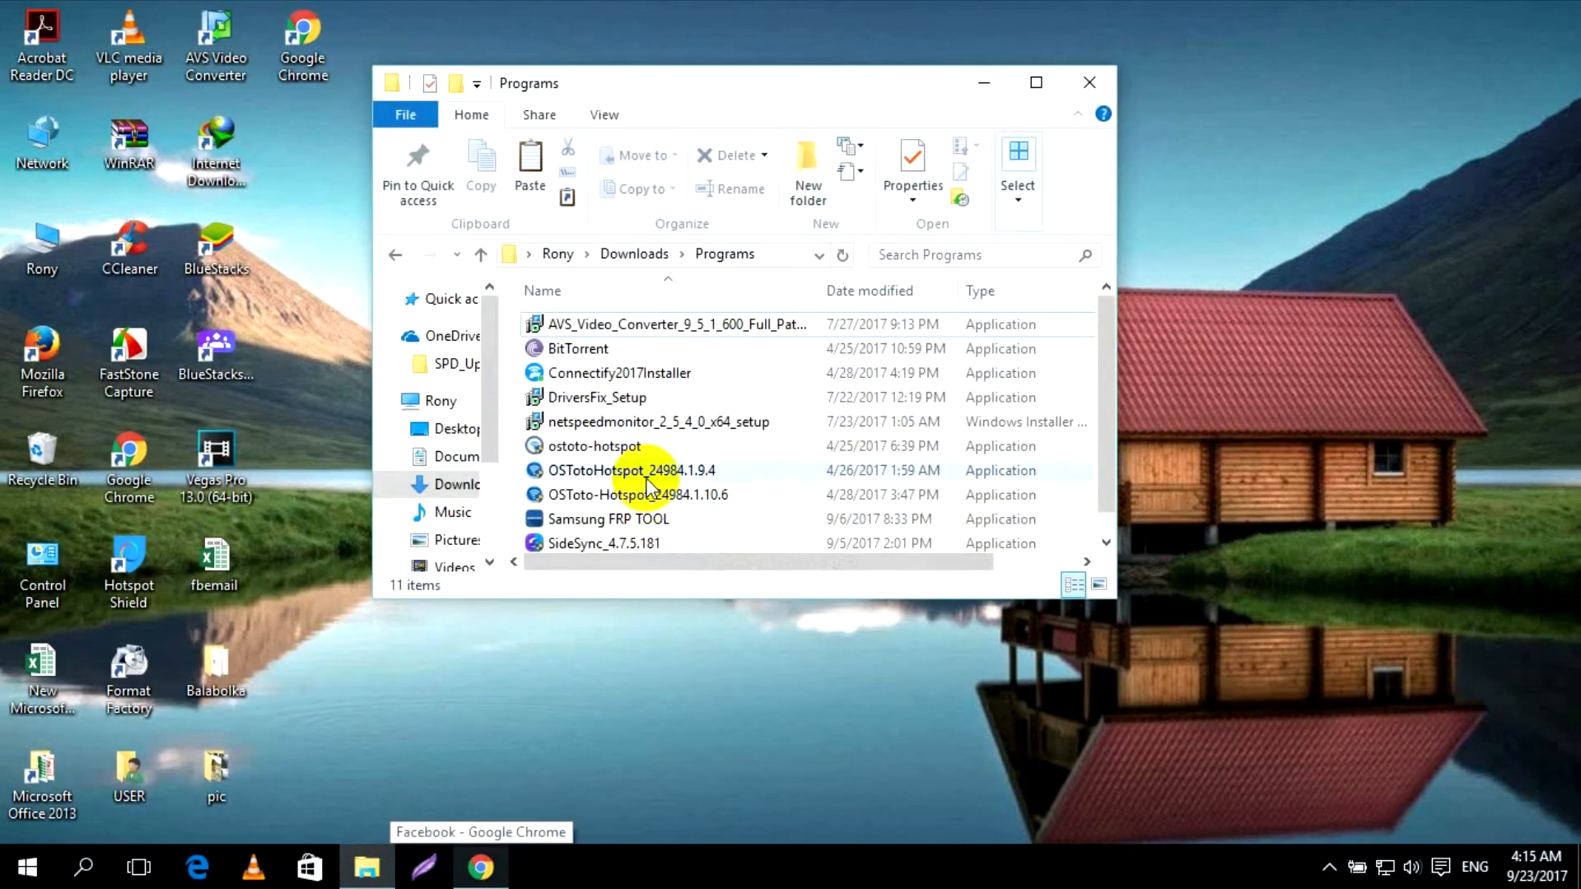
{"action": "left_click", "coordinate": [632, 469]}
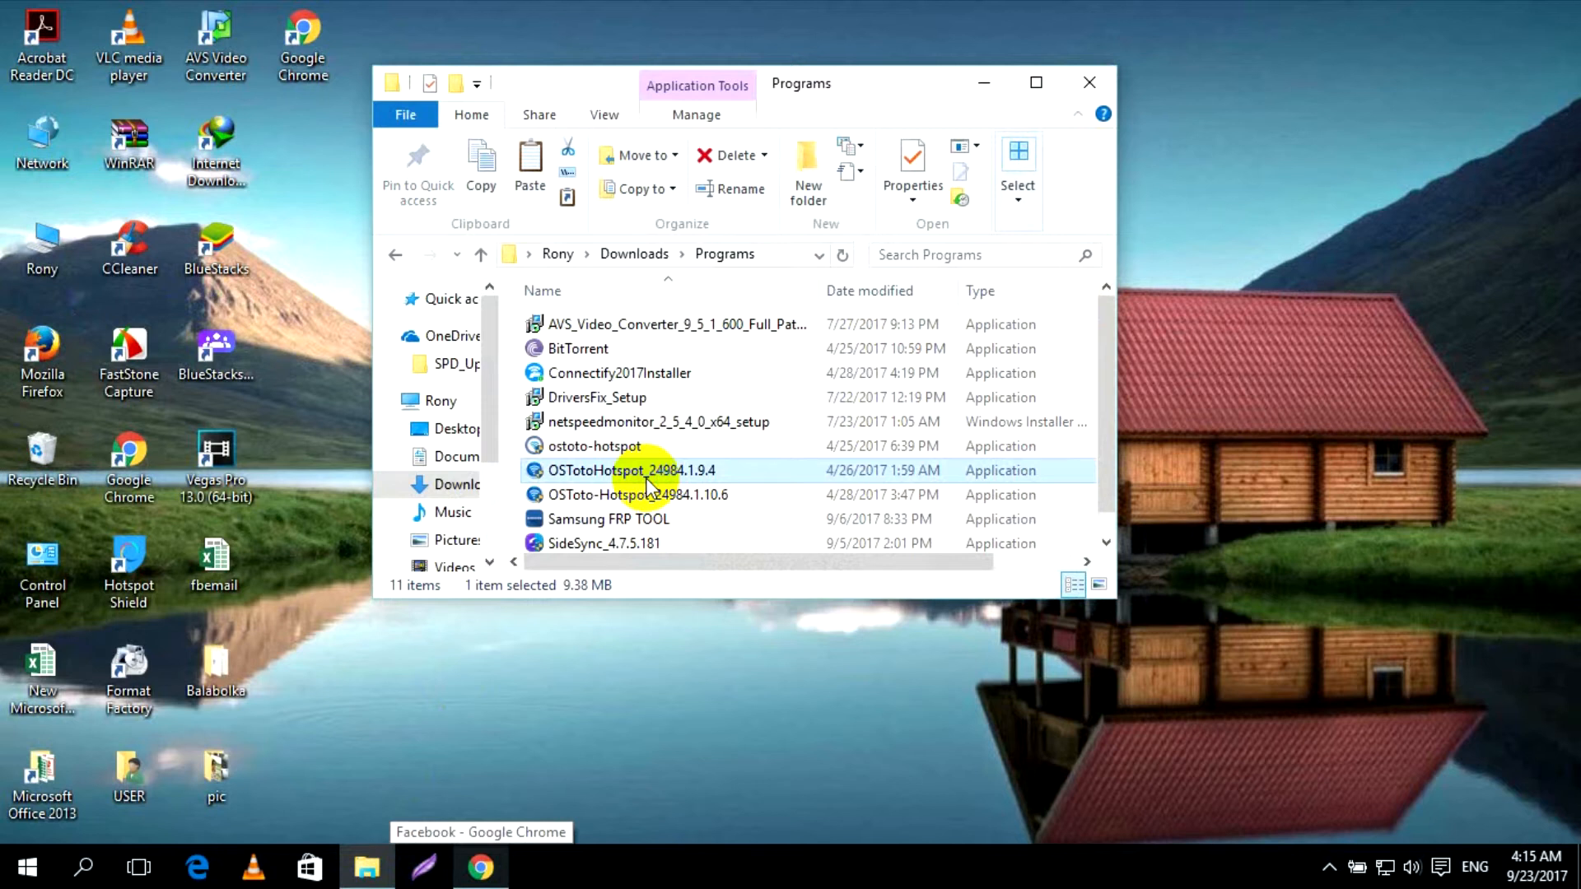
Step: Launch the installer and install OSToto Hotspot with the default directory and shortcuts
{"action": "double_click", "coordinate": [632, 469]}
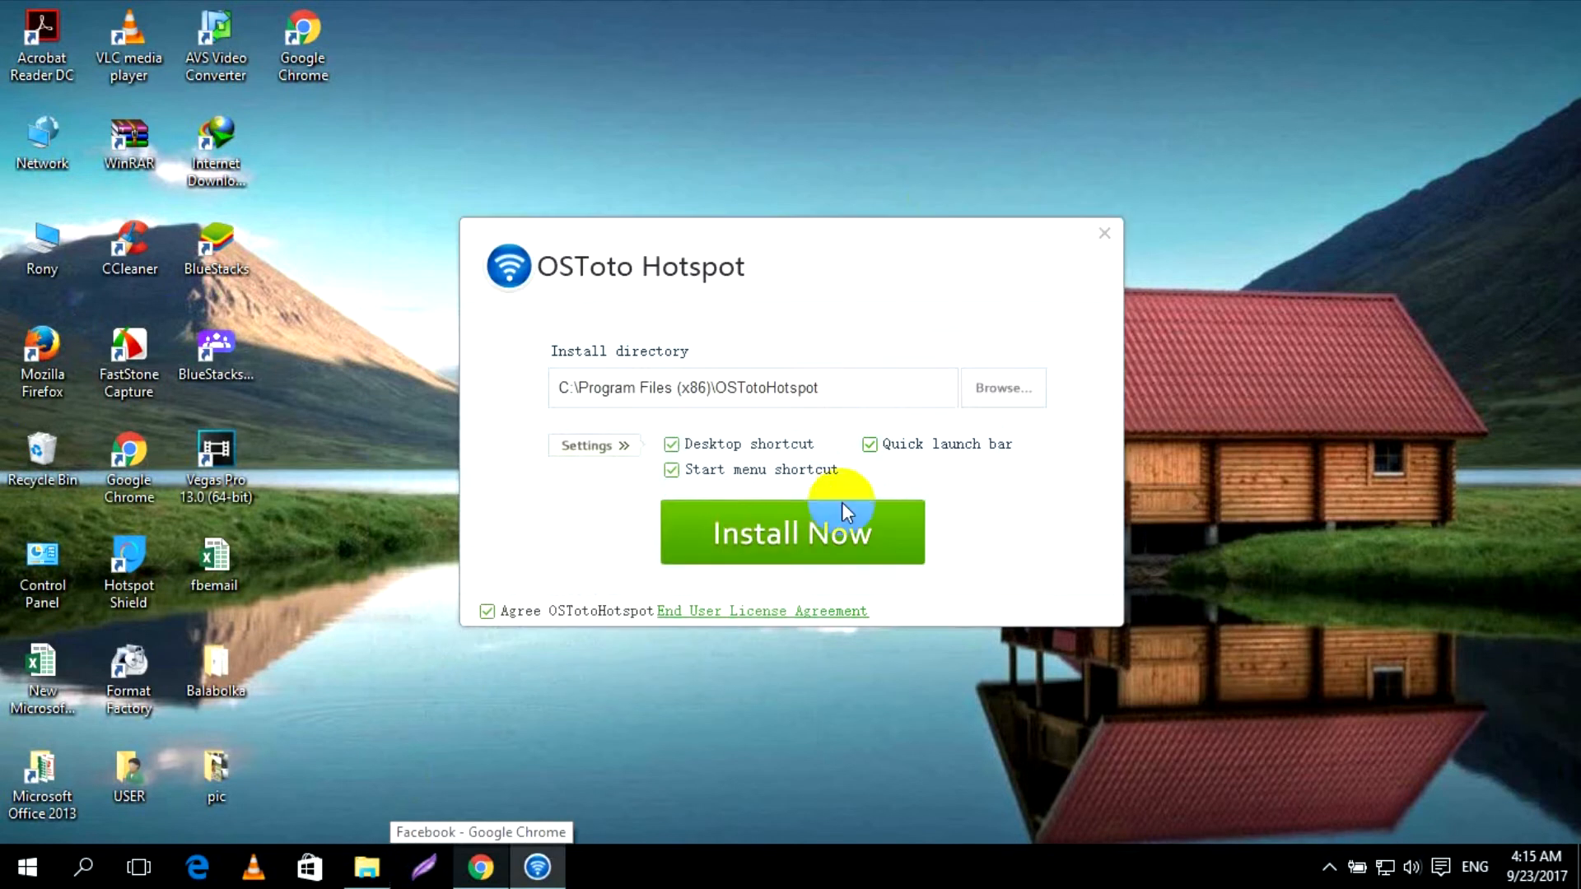
{"action": "left_click", "coordinate": [792, 532]}
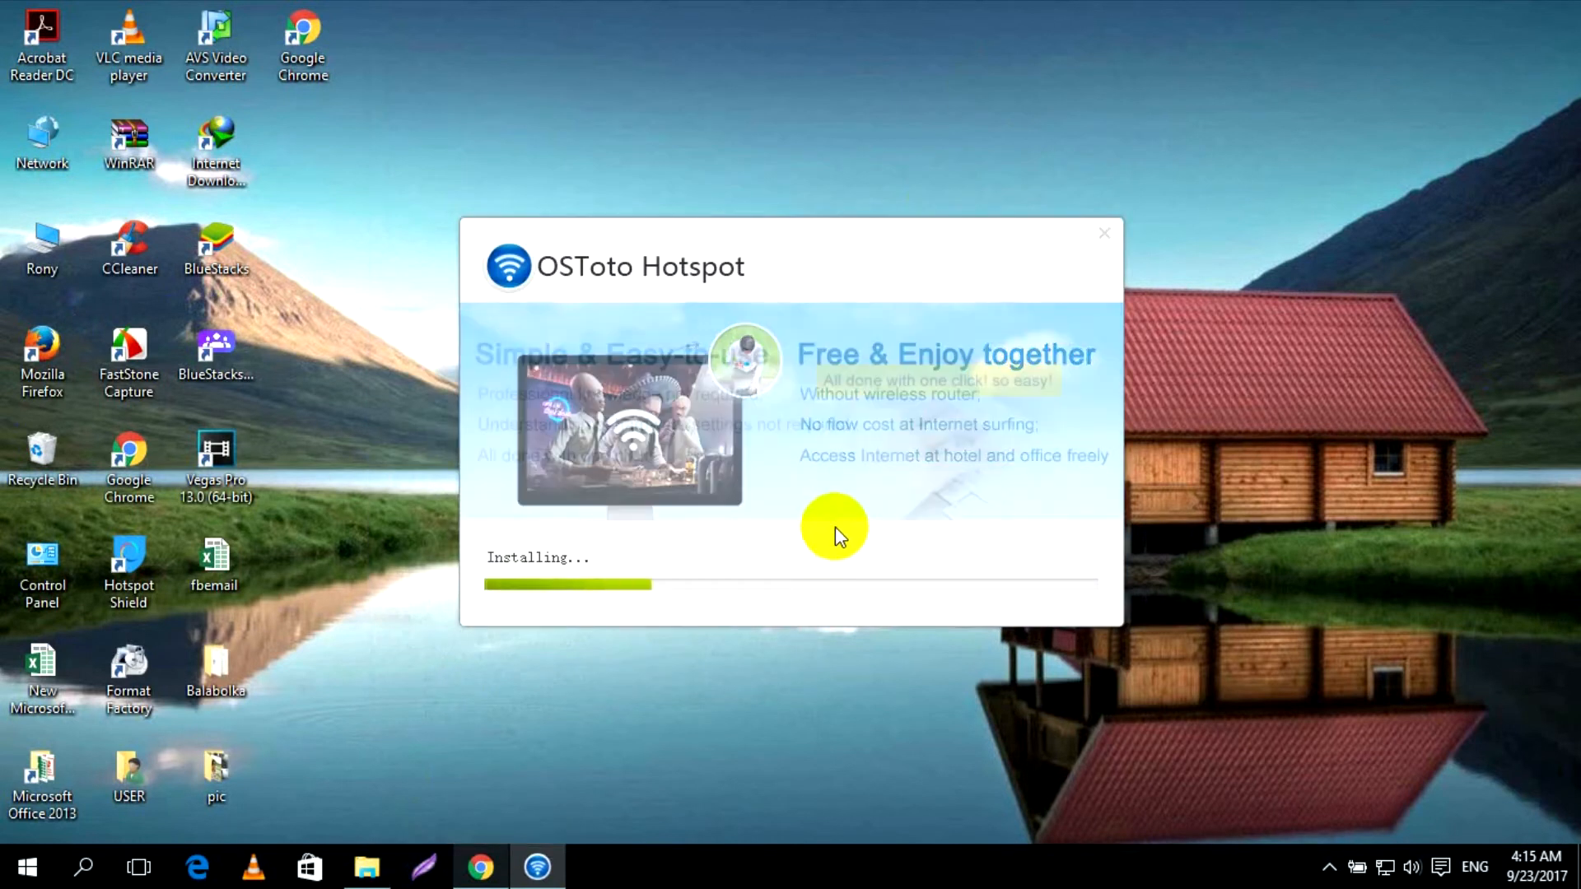
{"action": "mouse_move", "coordinate": [833, 168]}
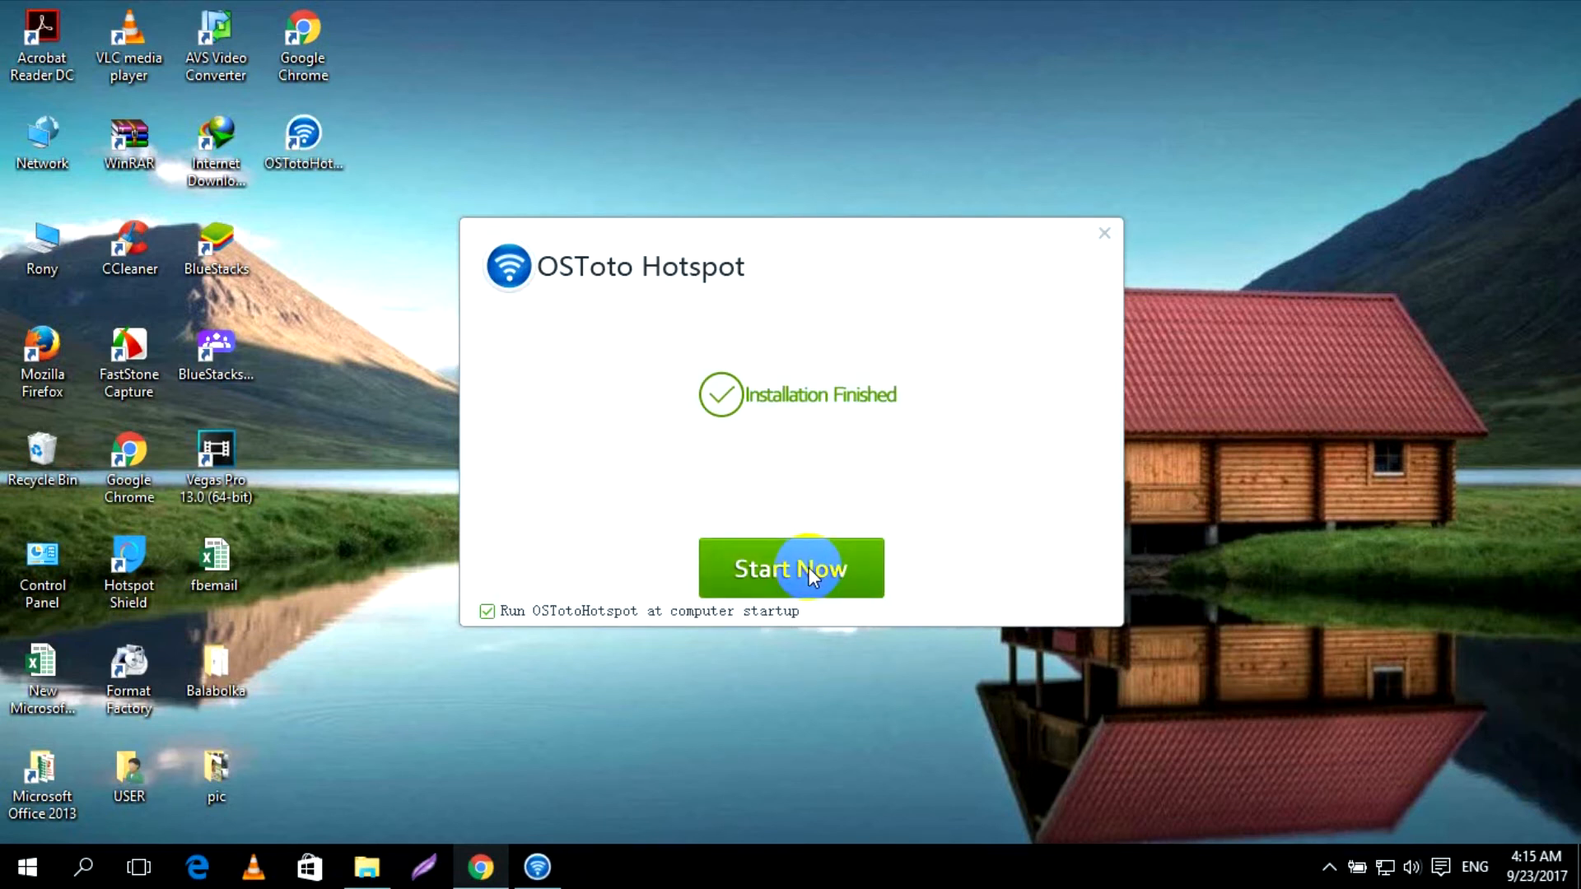
Step: Start the newly installed hotspot with its default network name and password, refreshing the desktop
{"action": "left_click", "coordinate": [791, 567]}
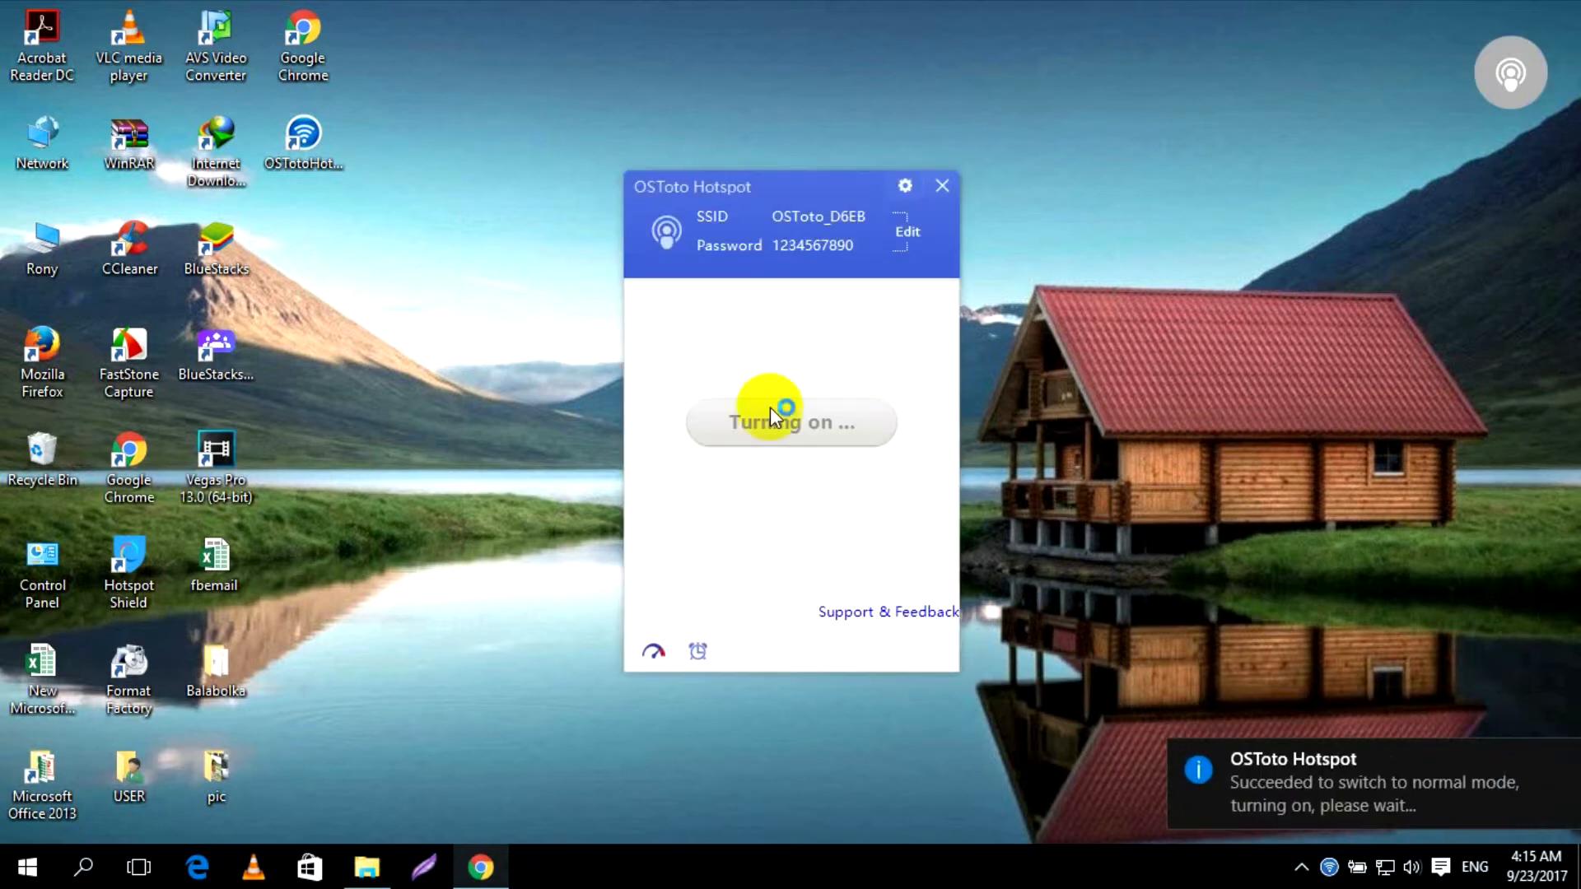
{"action": "mouse_move", "coordinate": [785, 474]}
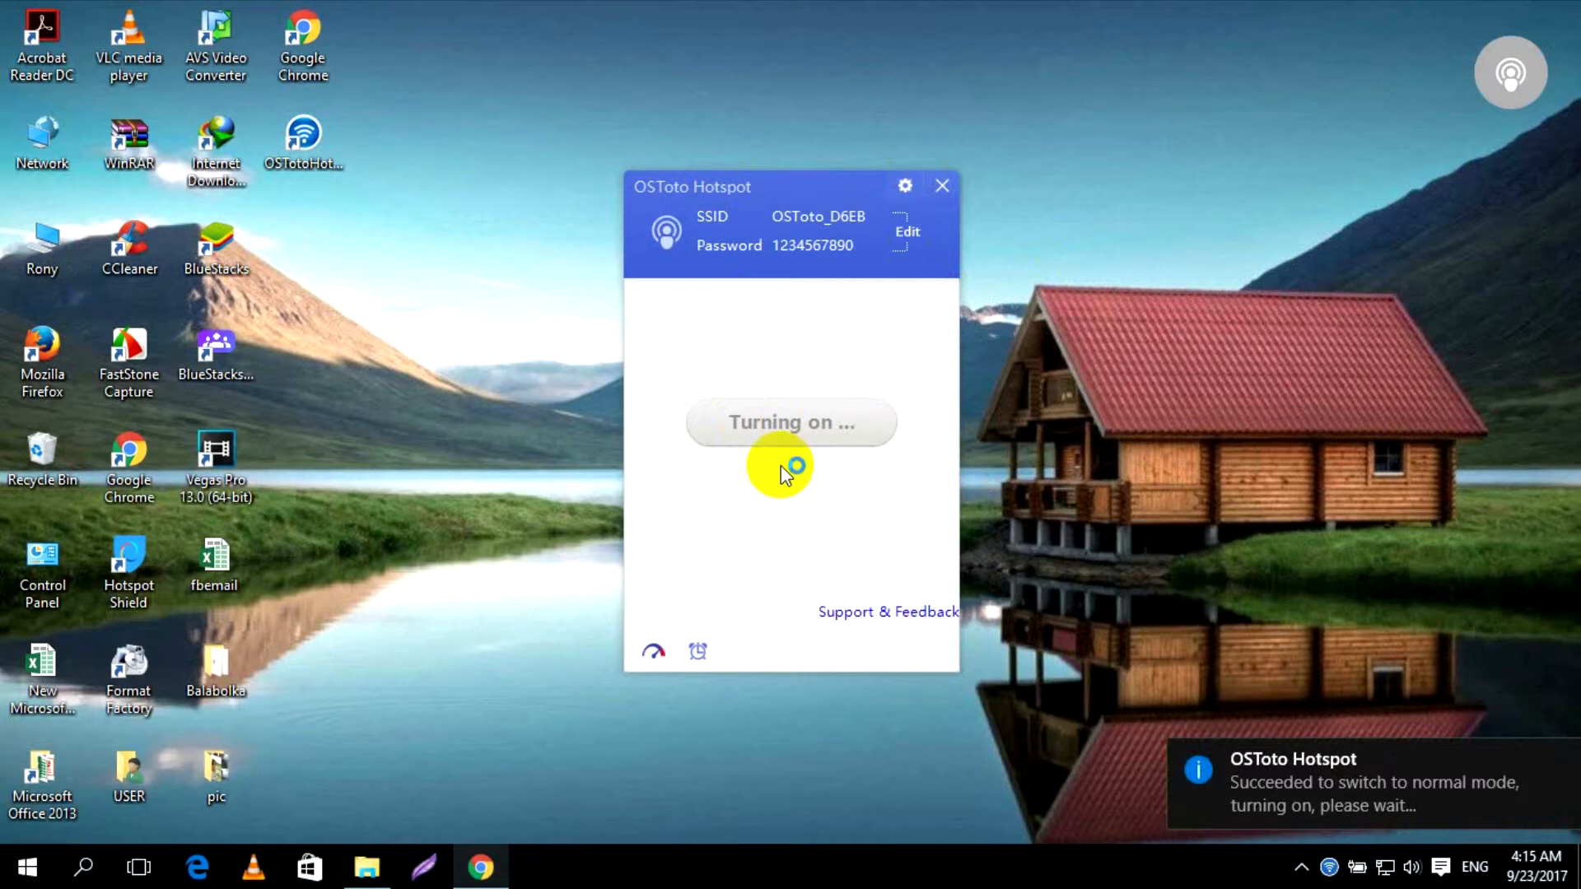
{"action": "mouse_move", "coordinate": [912, 228]}
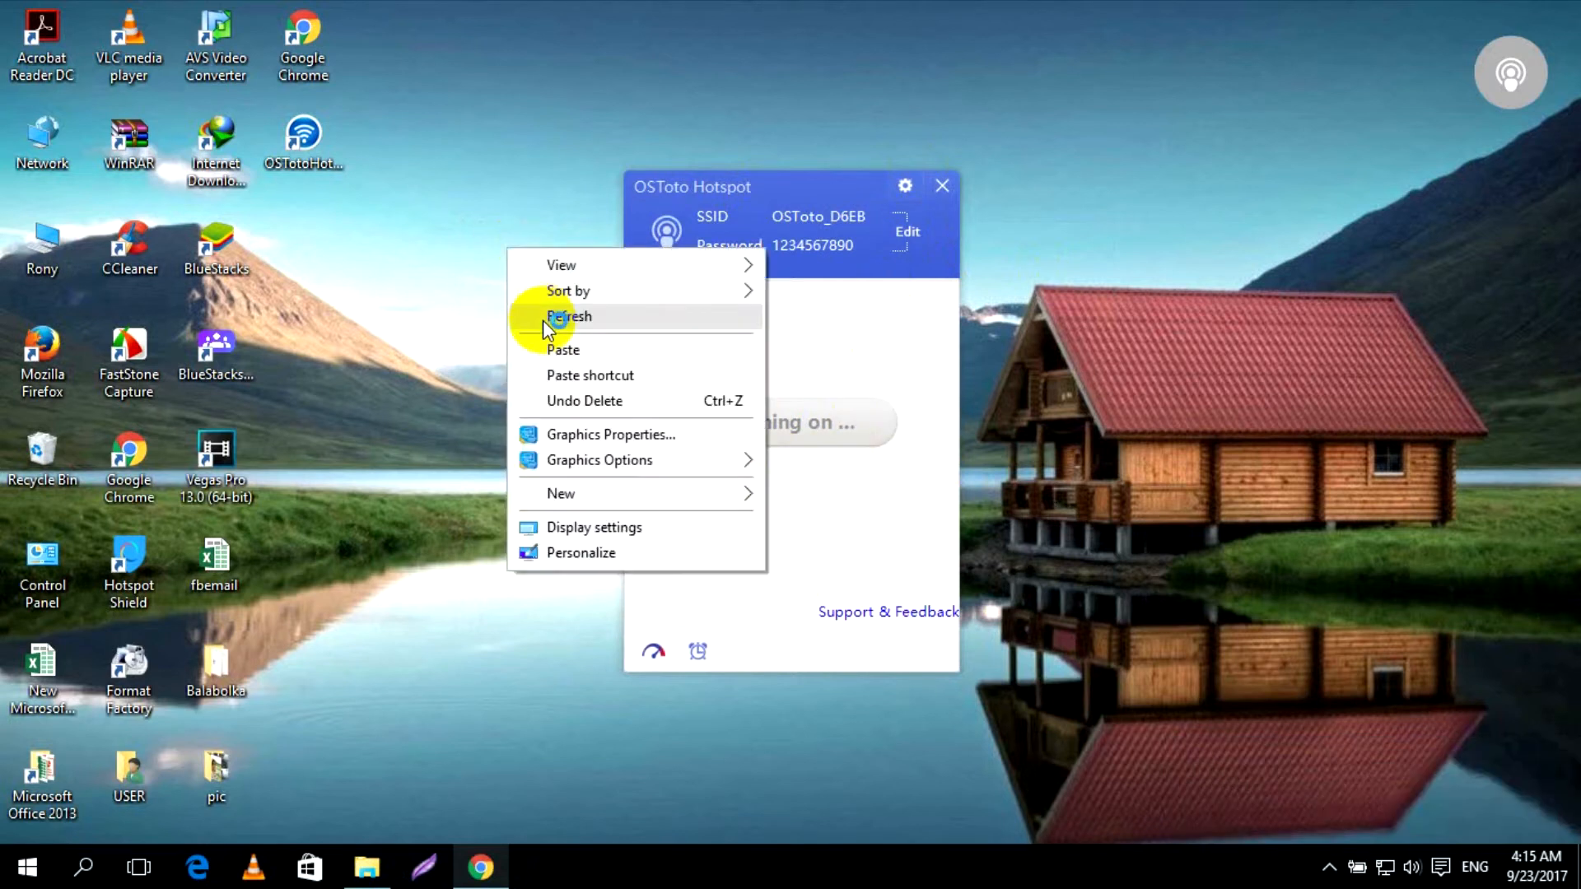
{"action": "left_click", "coordinate": [568, 316]}
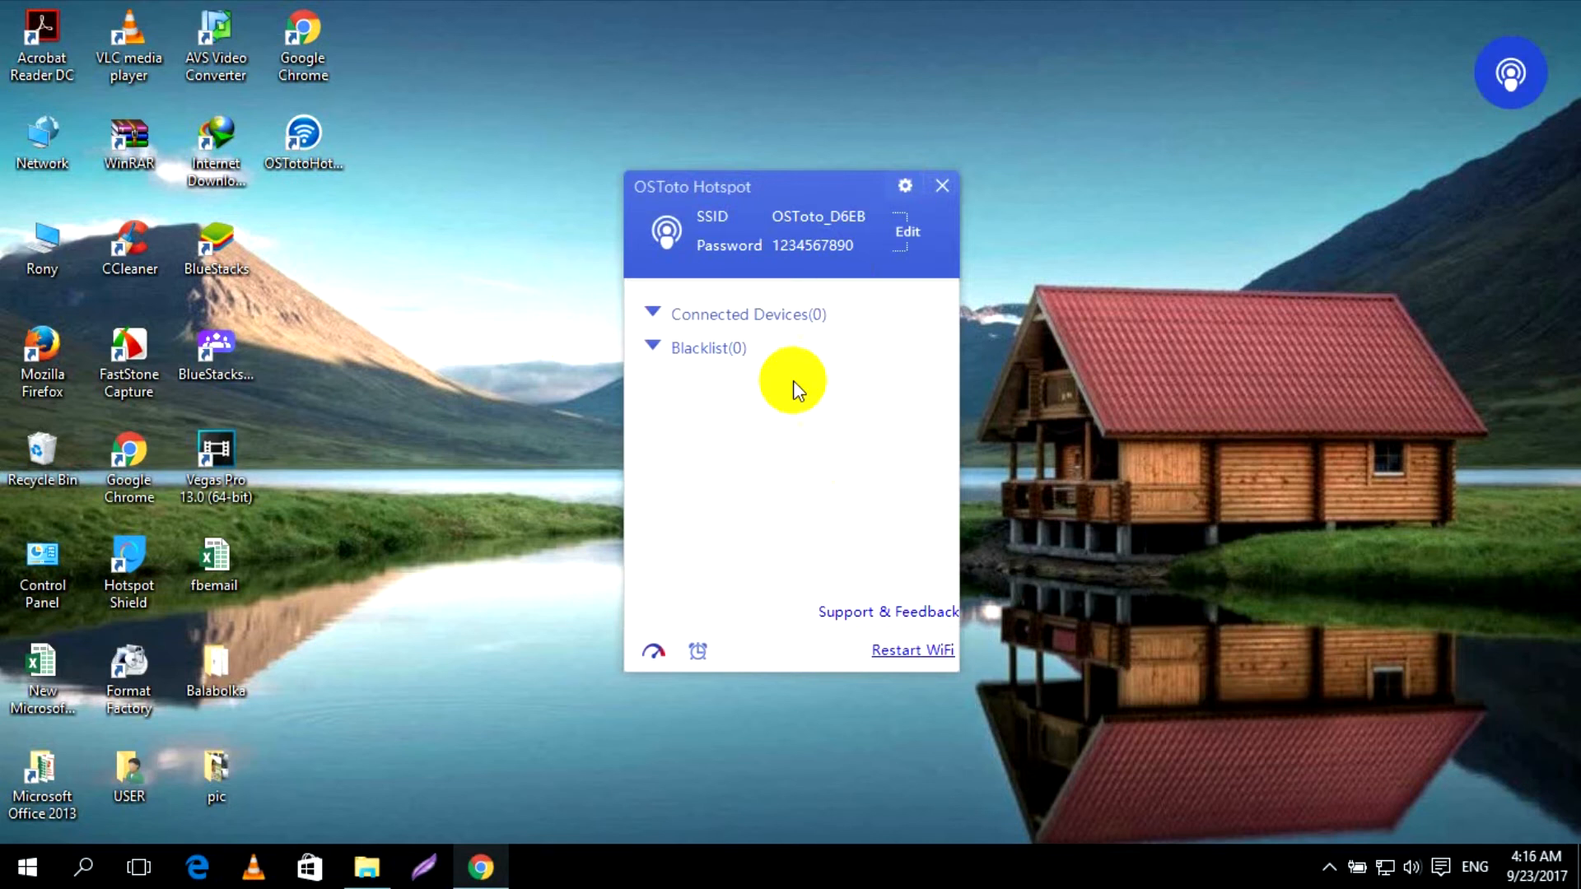
{"action": "left_click", "coordinate": [905, 230]}
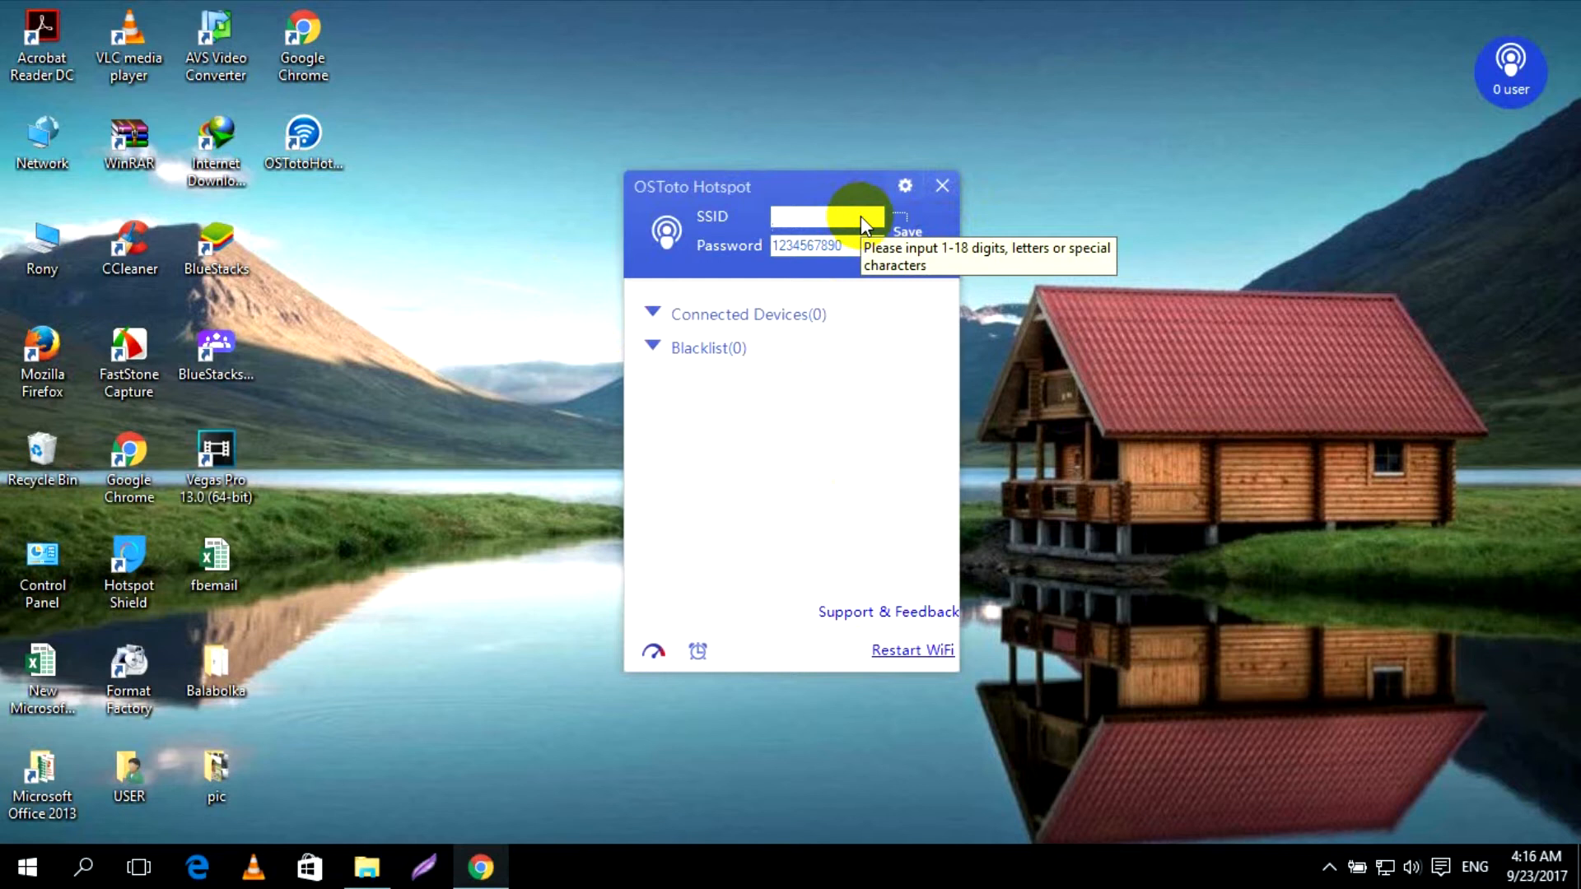
{"action": "type", "text": "Mah"}
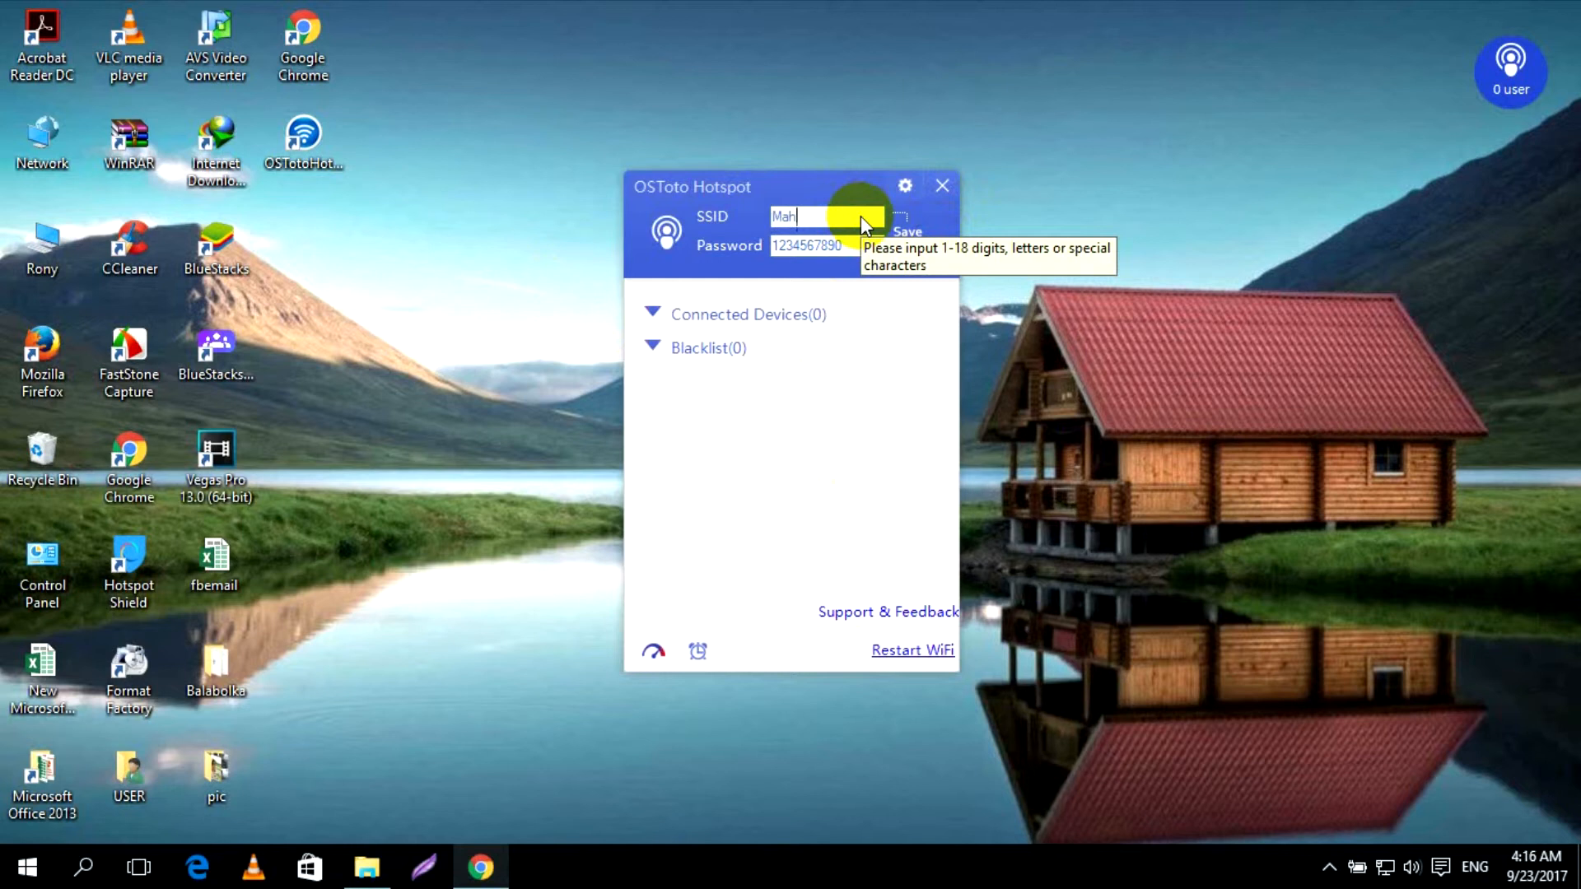
{"action": "type", "text": "edi"}
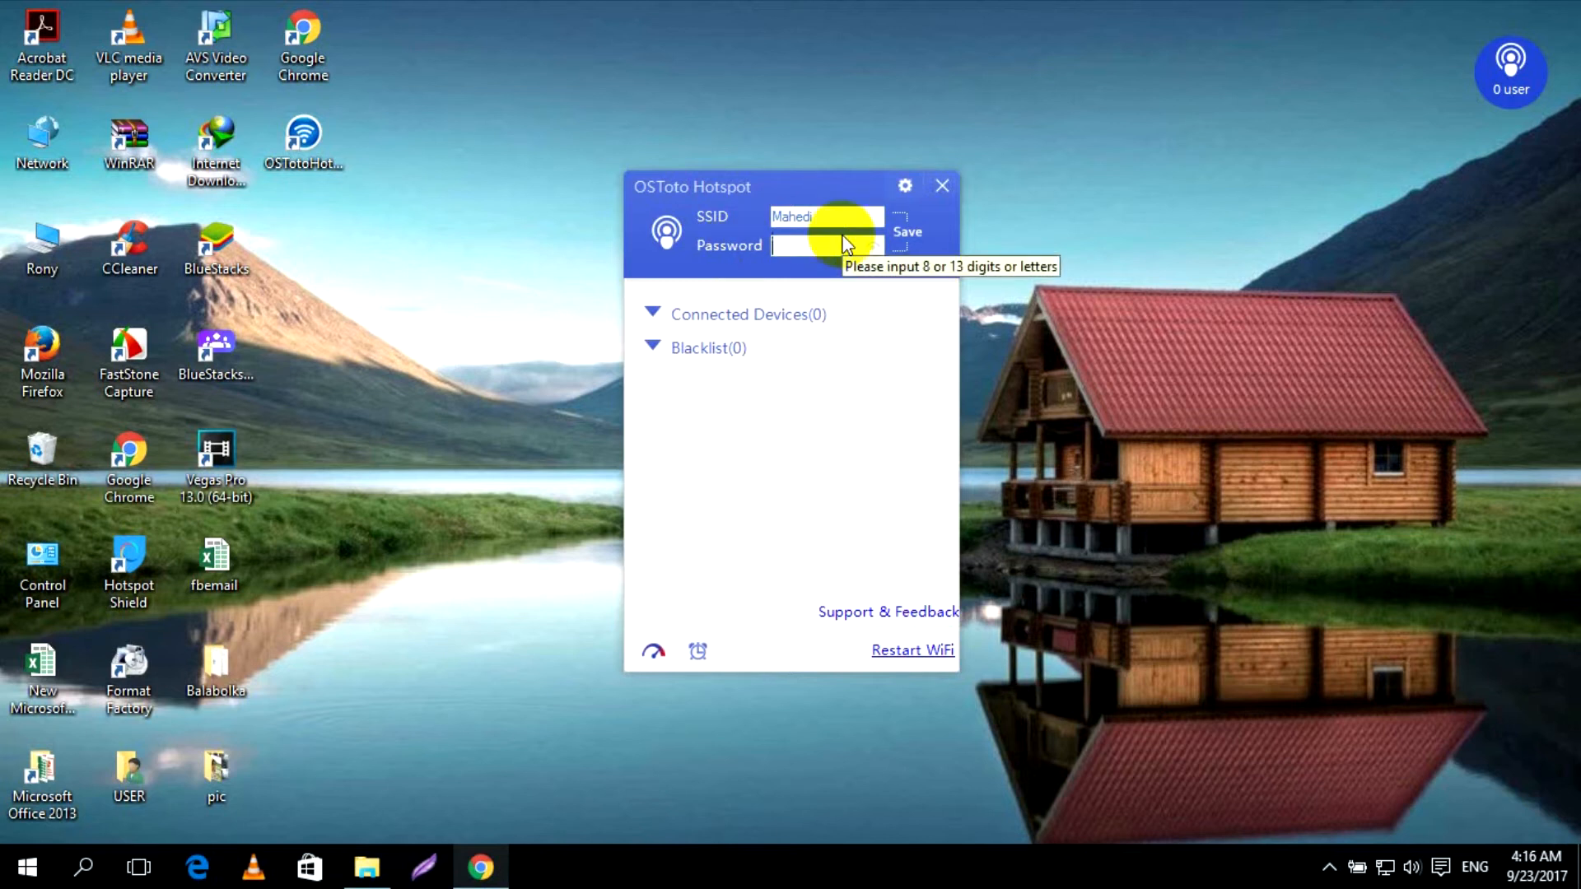
{"action": "type", "text": "mhron"}
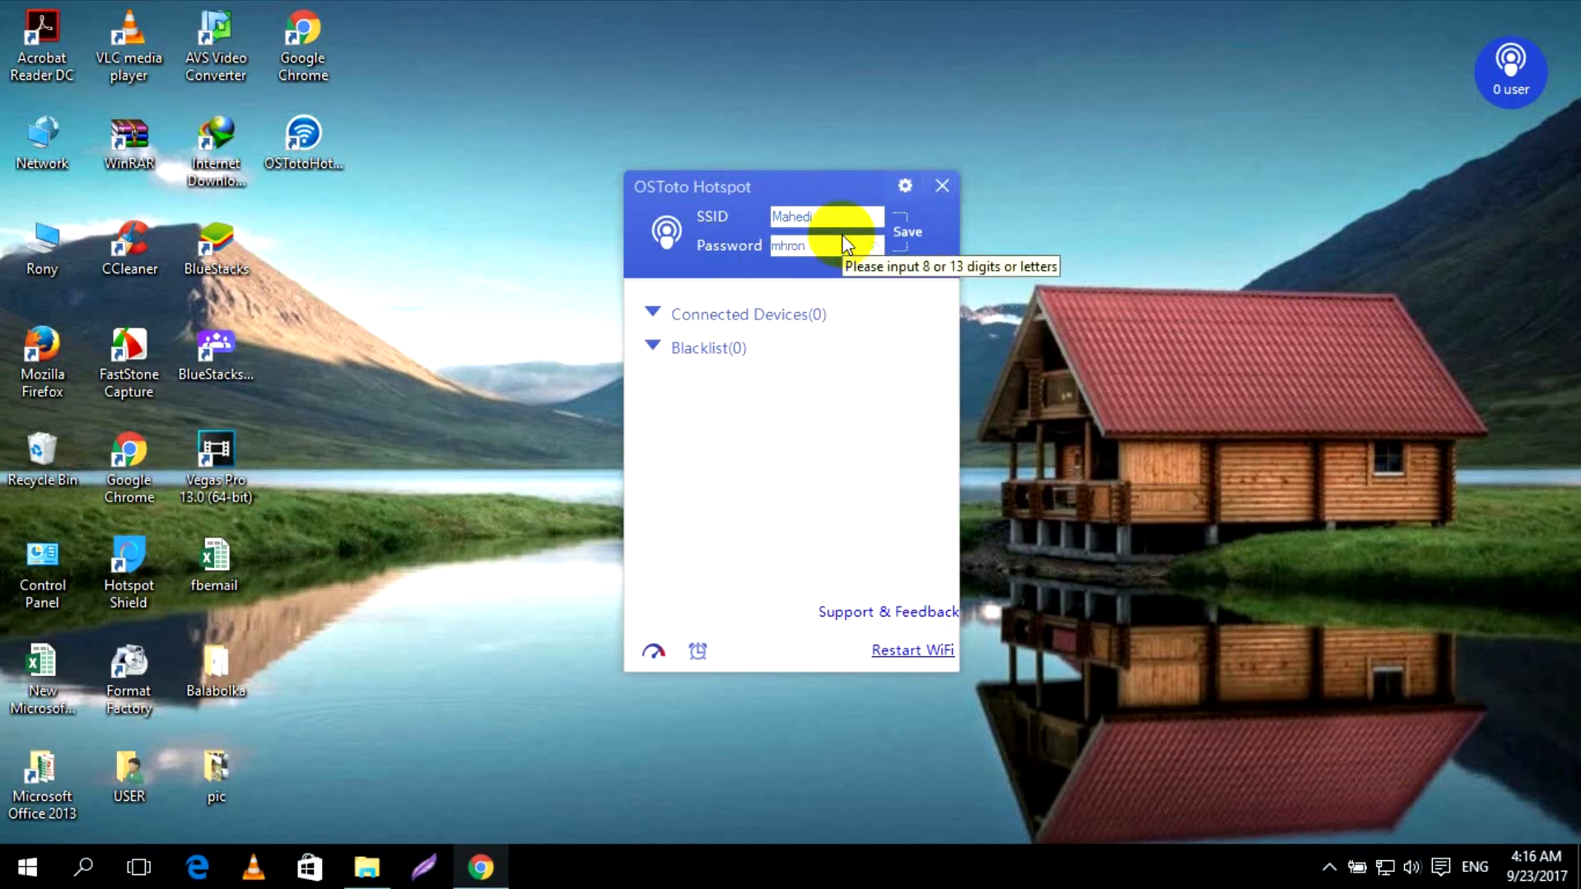
{"action": "type", "text": "23"}
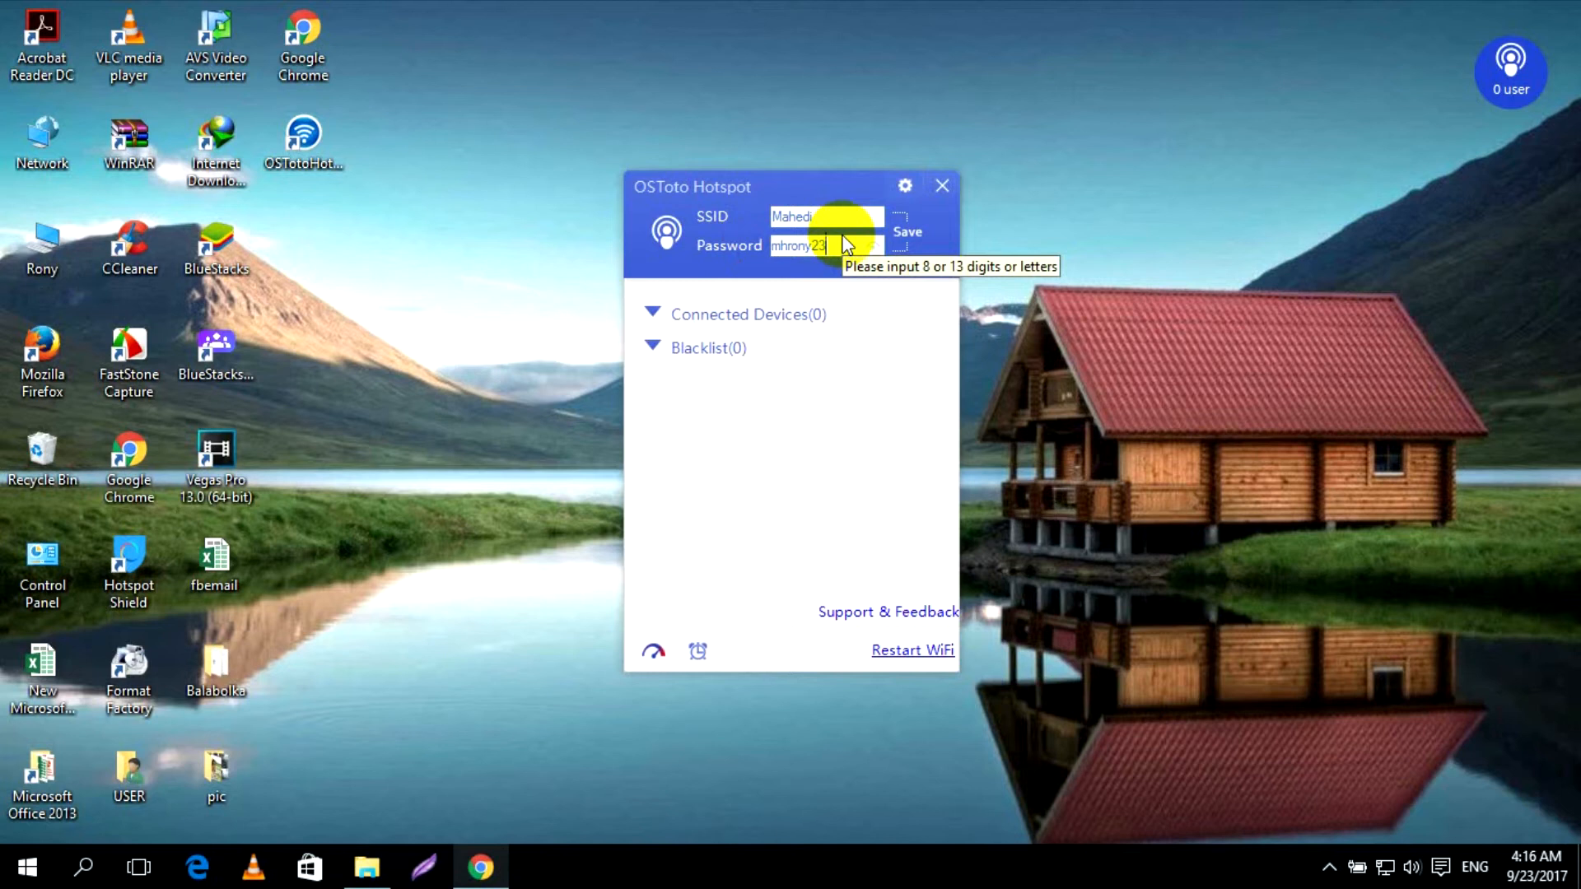
{"action": "left_click", "coordinate": [904, 231]}
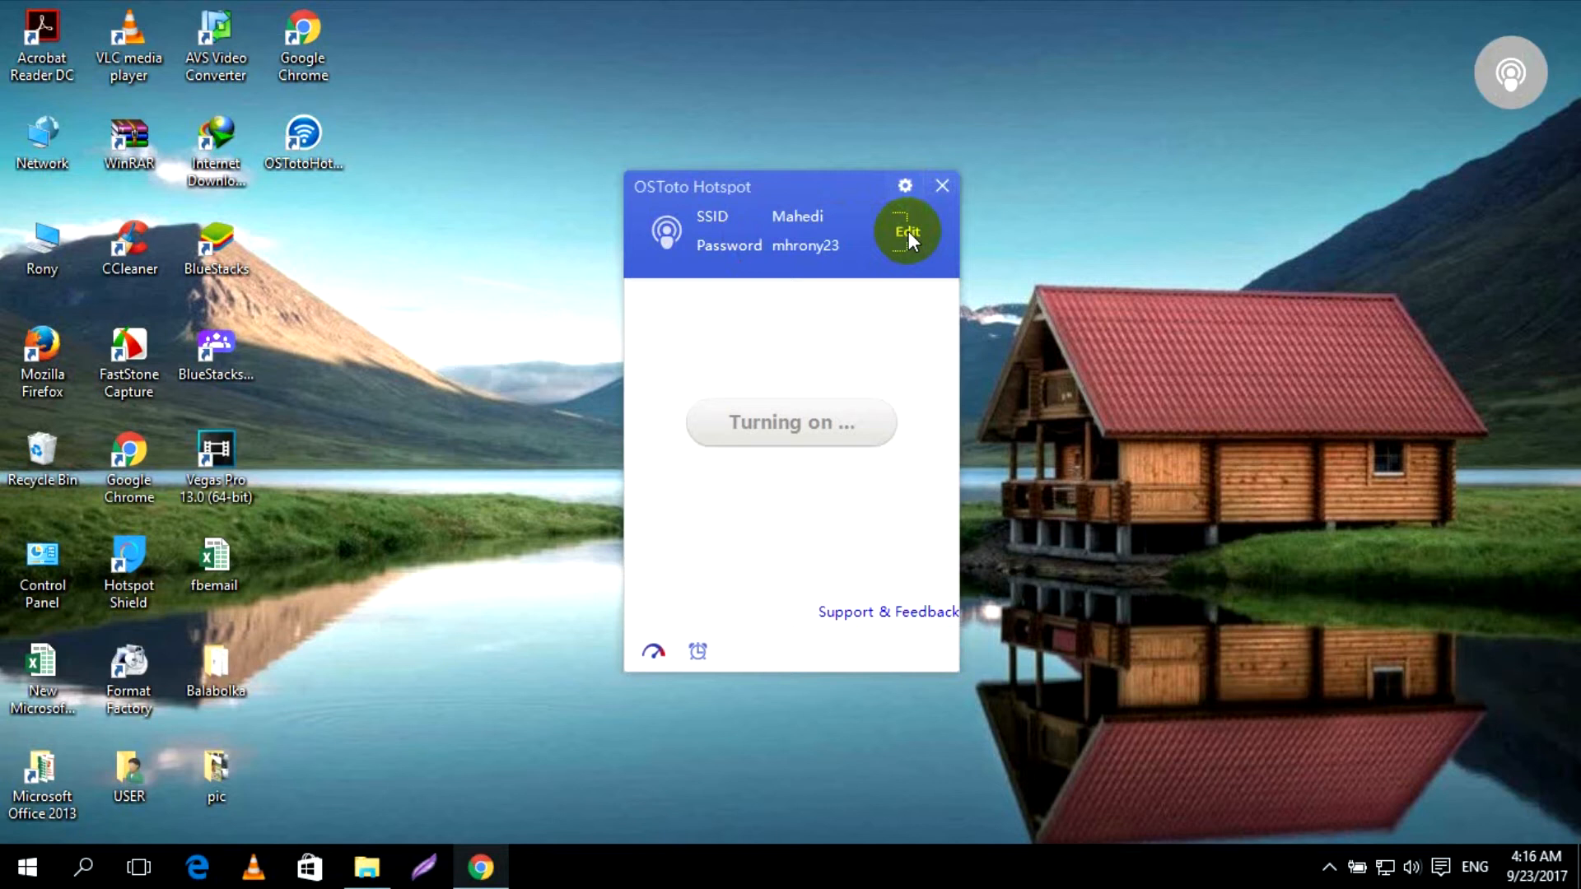
{"action": "mouse_move", "coordinate": [583, 271]}
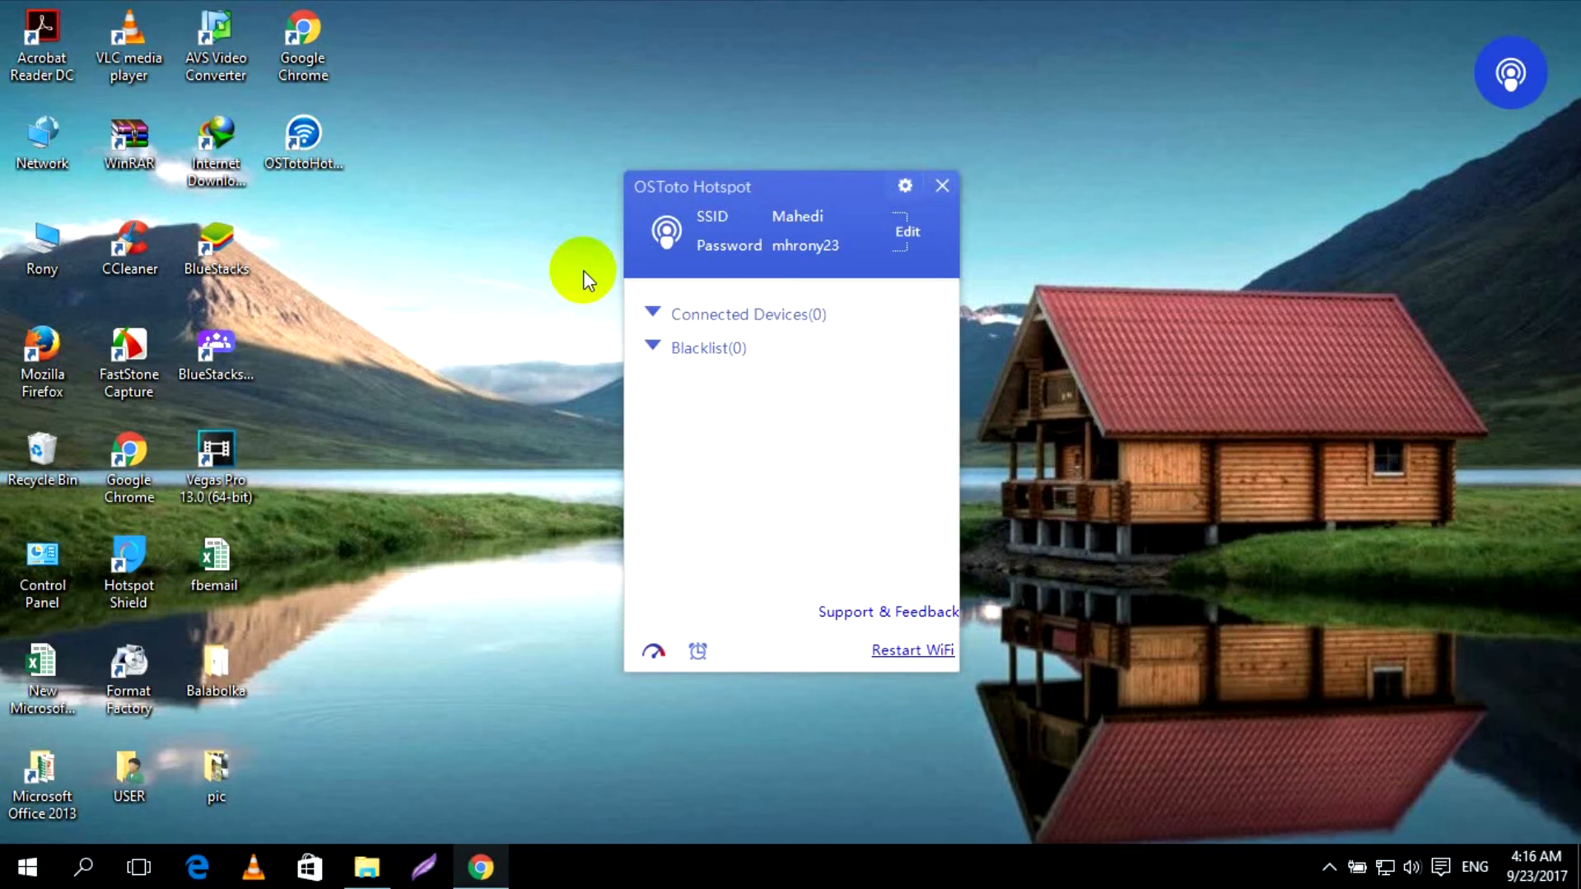
{"action": "mouse_move", "coordinate": [825, 313]}
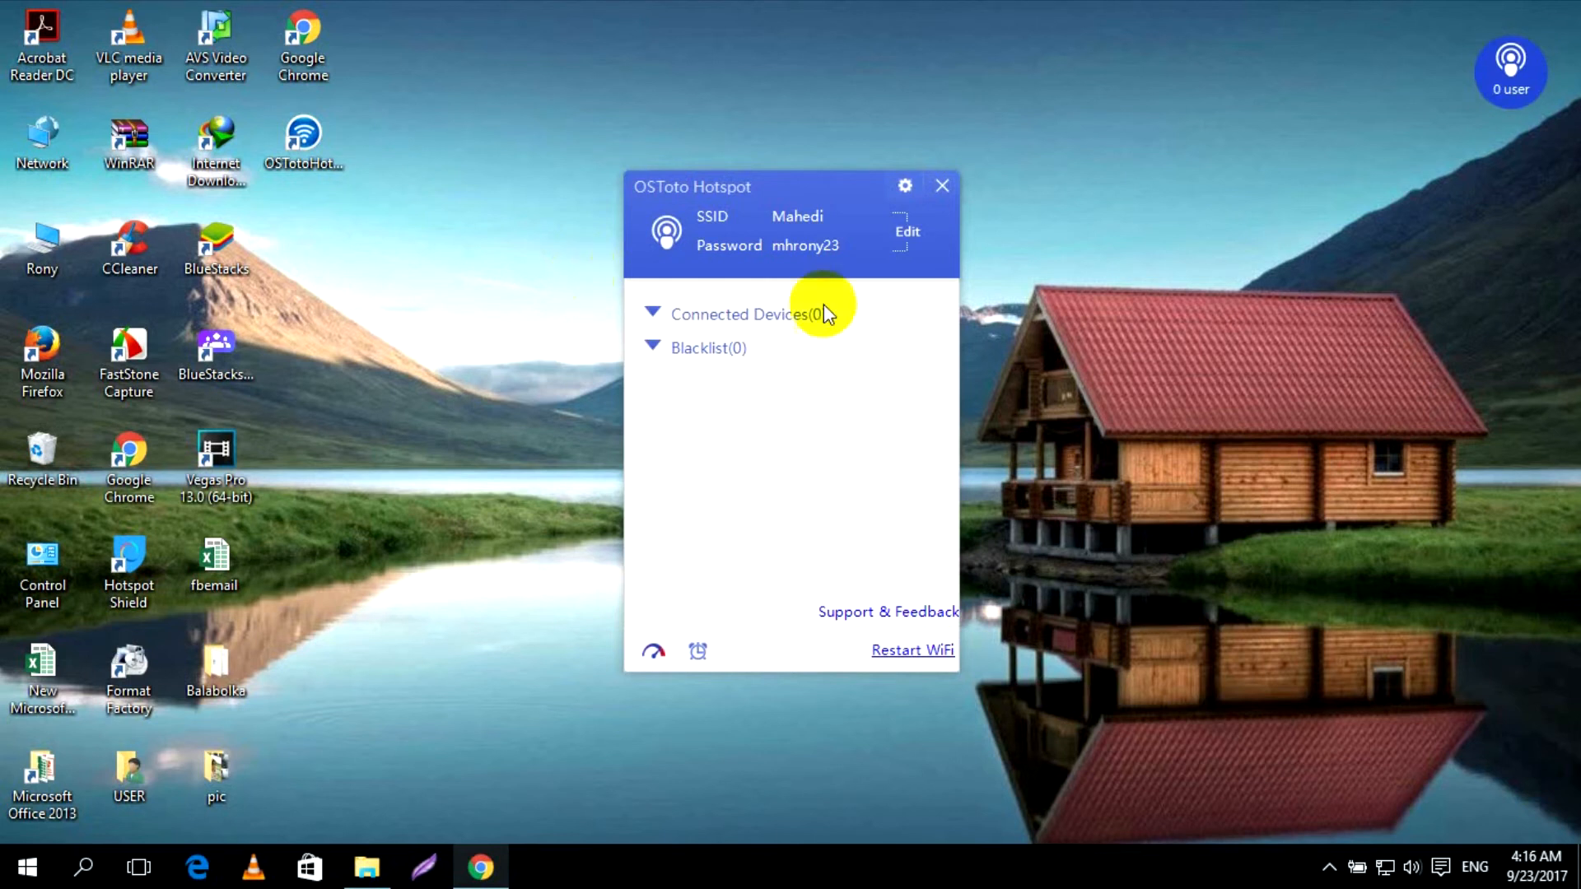
{"action": "mouse_move", "coordinate": [412, 303]}
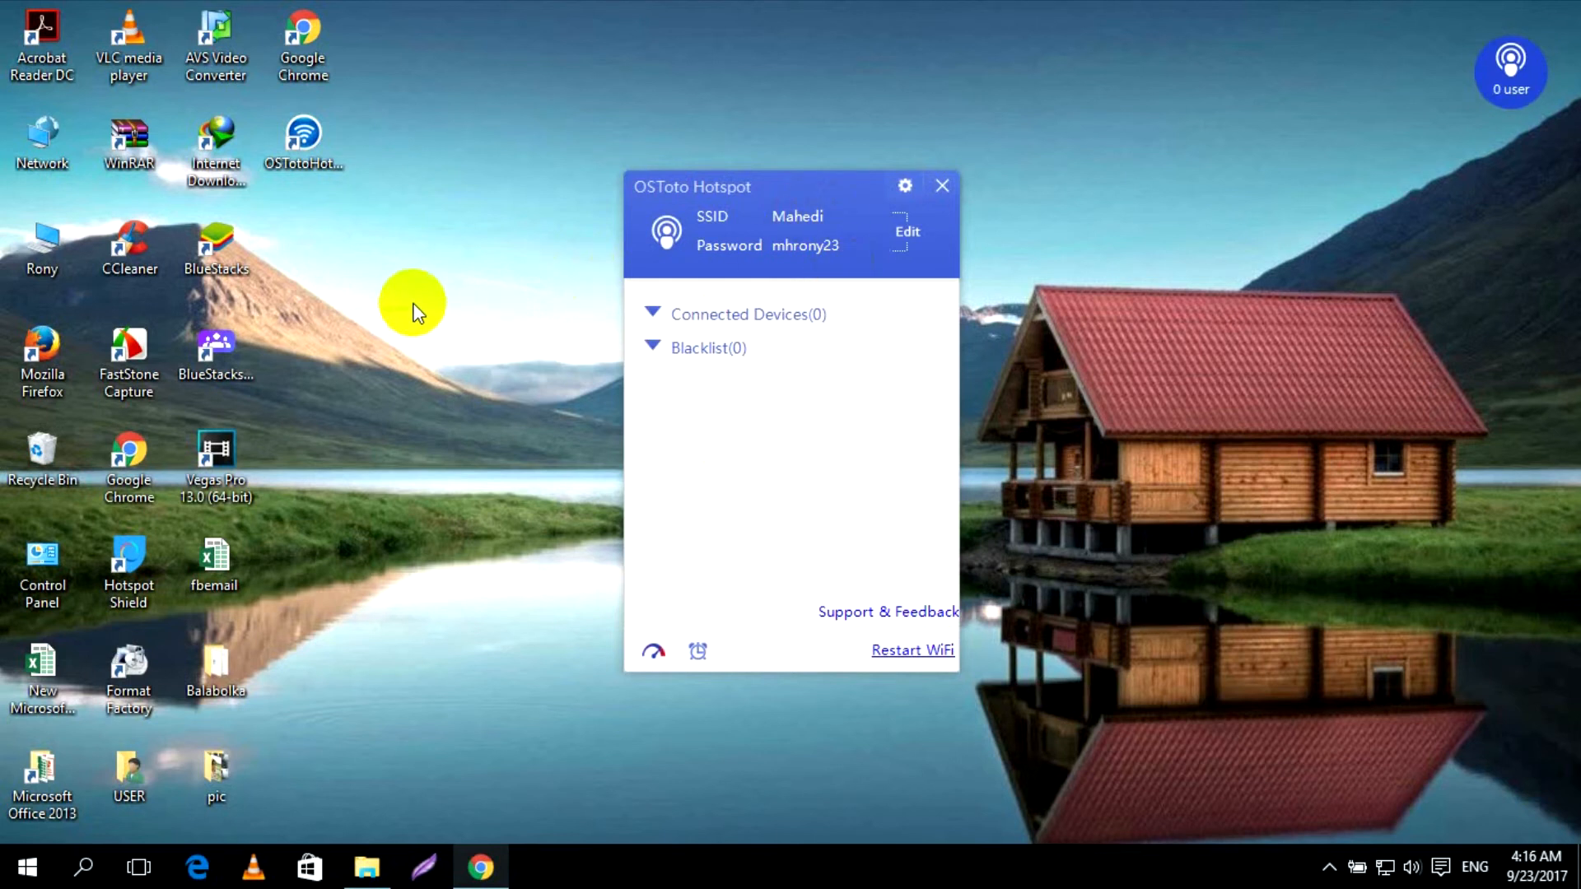
{"action": "mouse_move", "coordinate": [646, 380]}
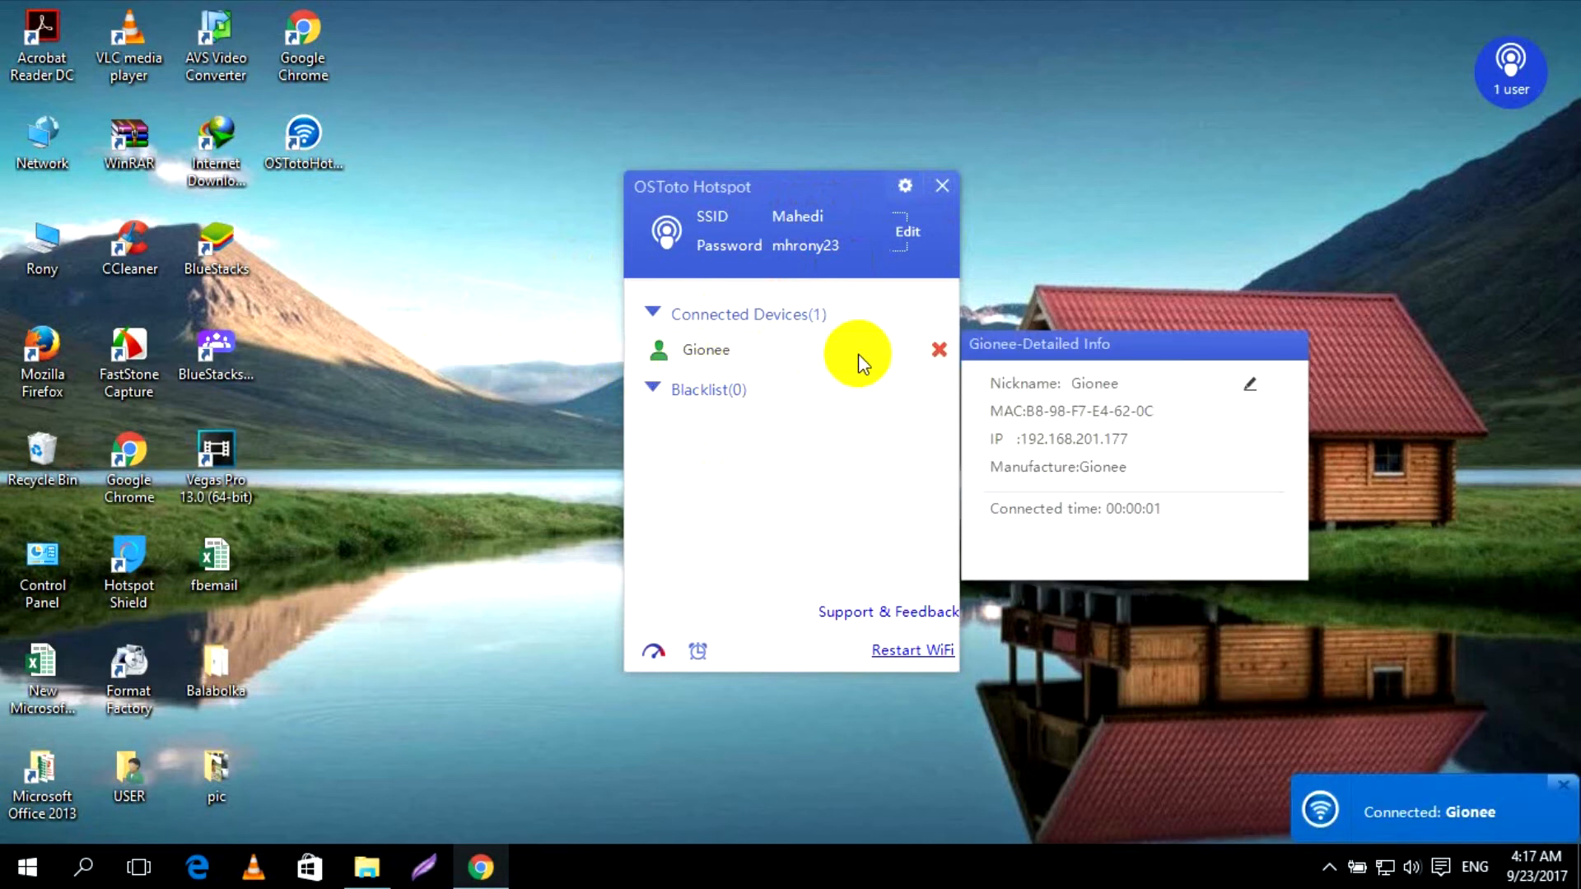
{"action": "mouse_move", "coordinate": [706, 349]}
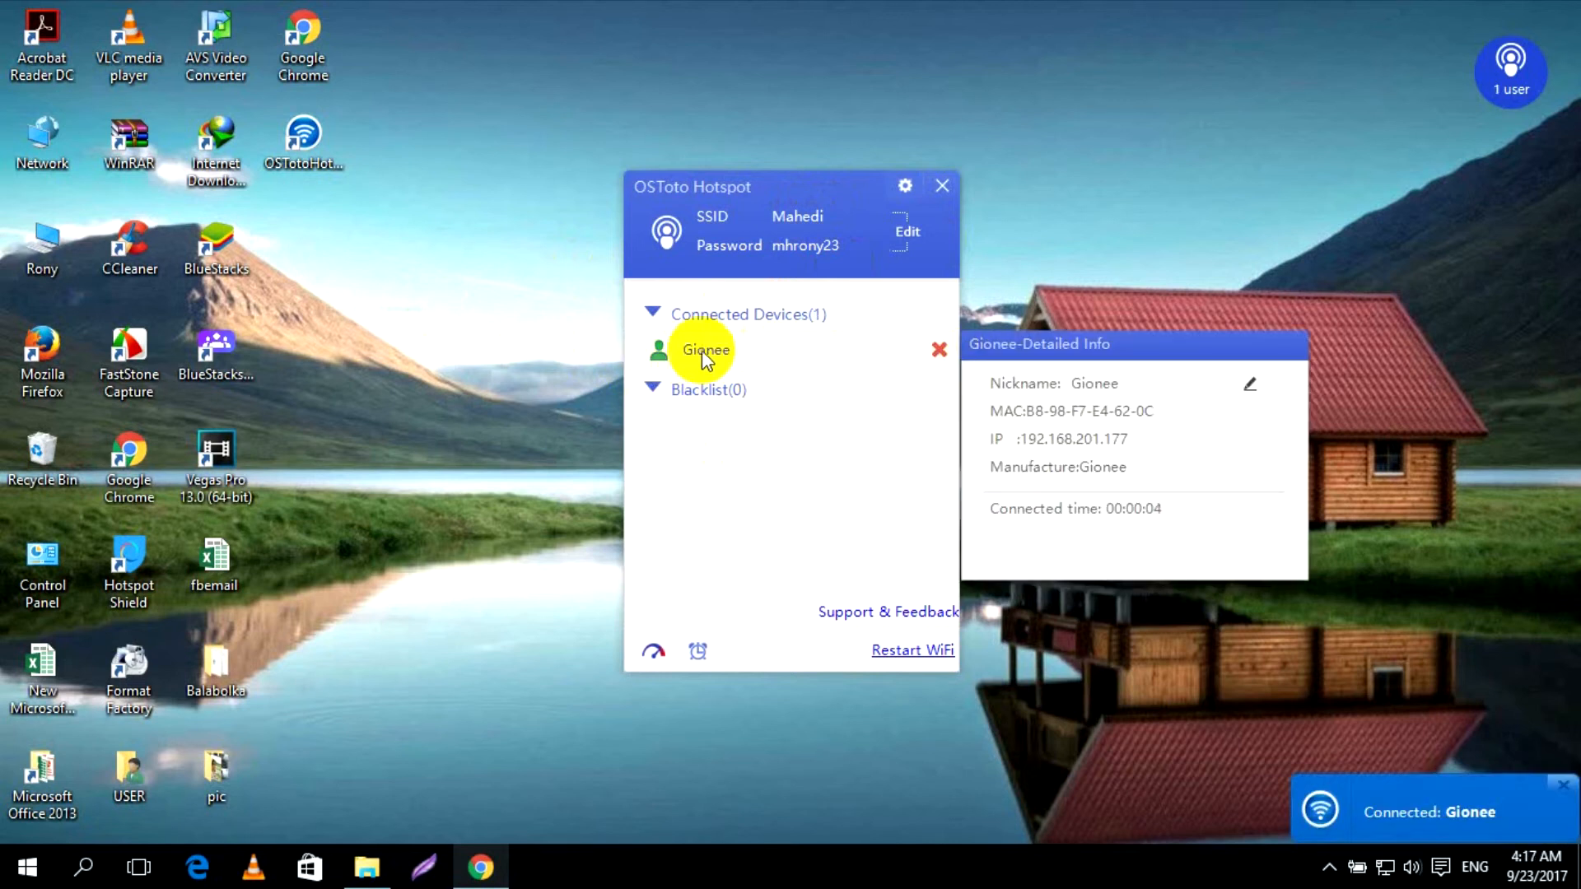
Step: Change the connected Gionee phone's nickname to My Phone
{"action": "left_click", "coordinate": [1250, 384]}
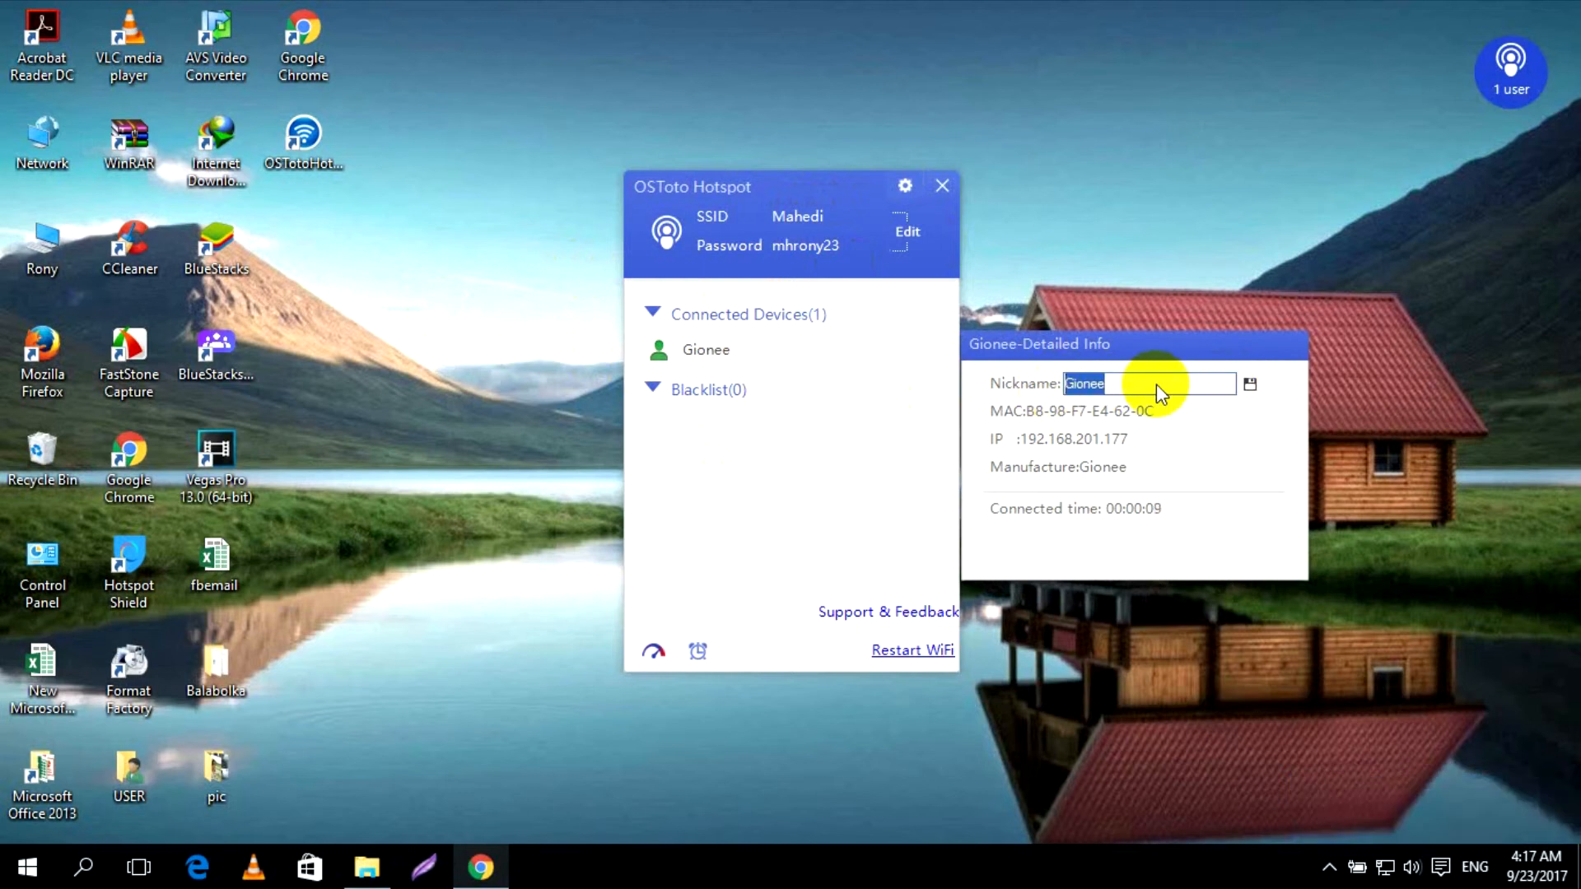
{"action": "type", "text": "My"}
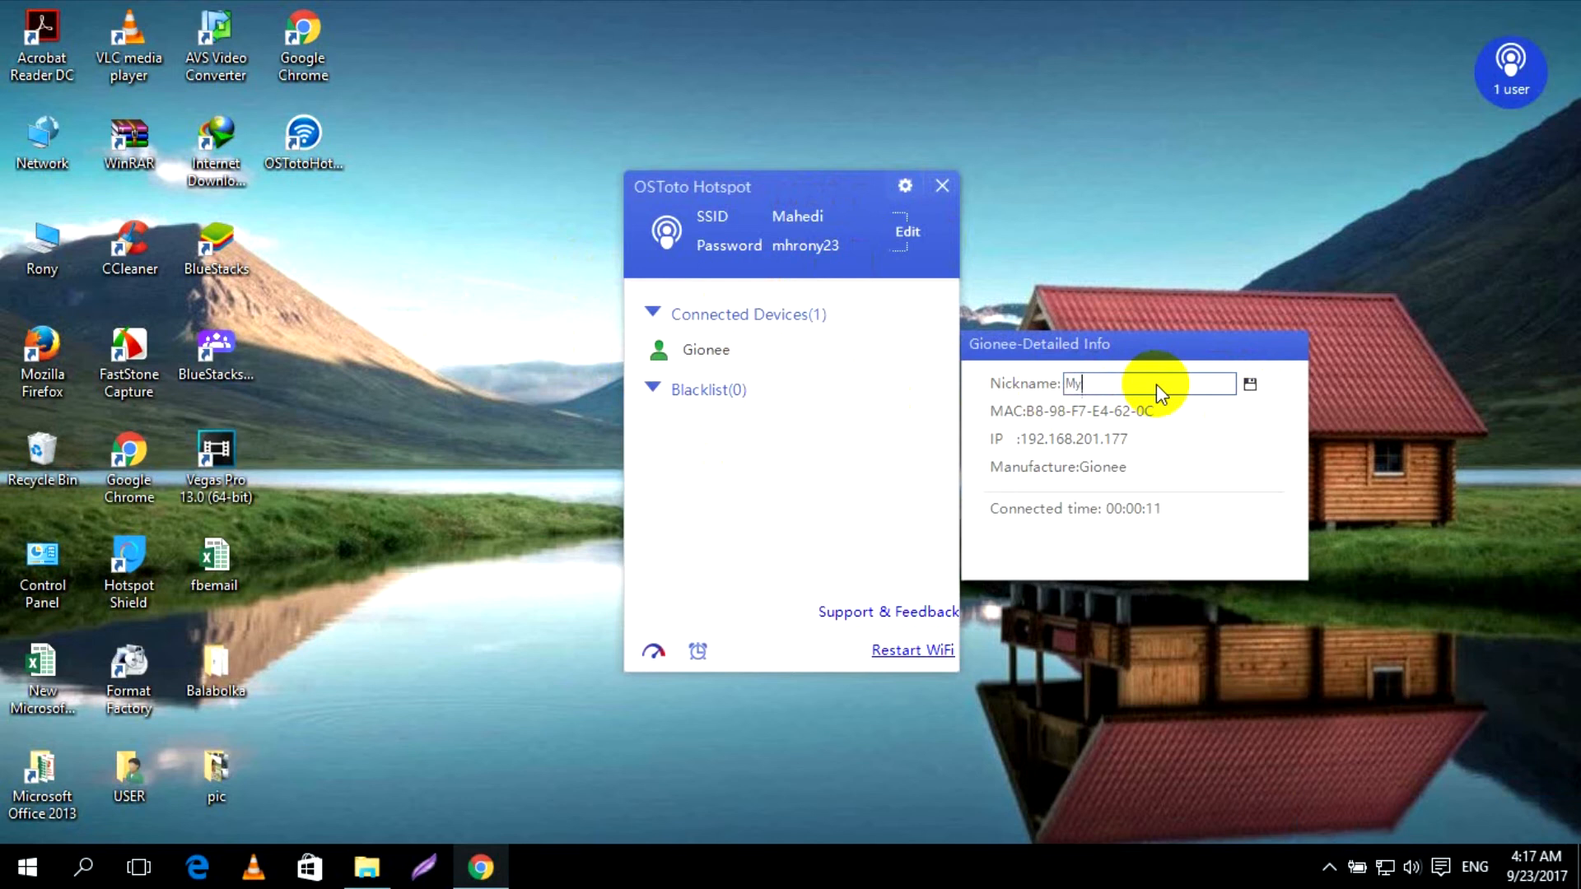
{"action": "type", "text": "Pho"}
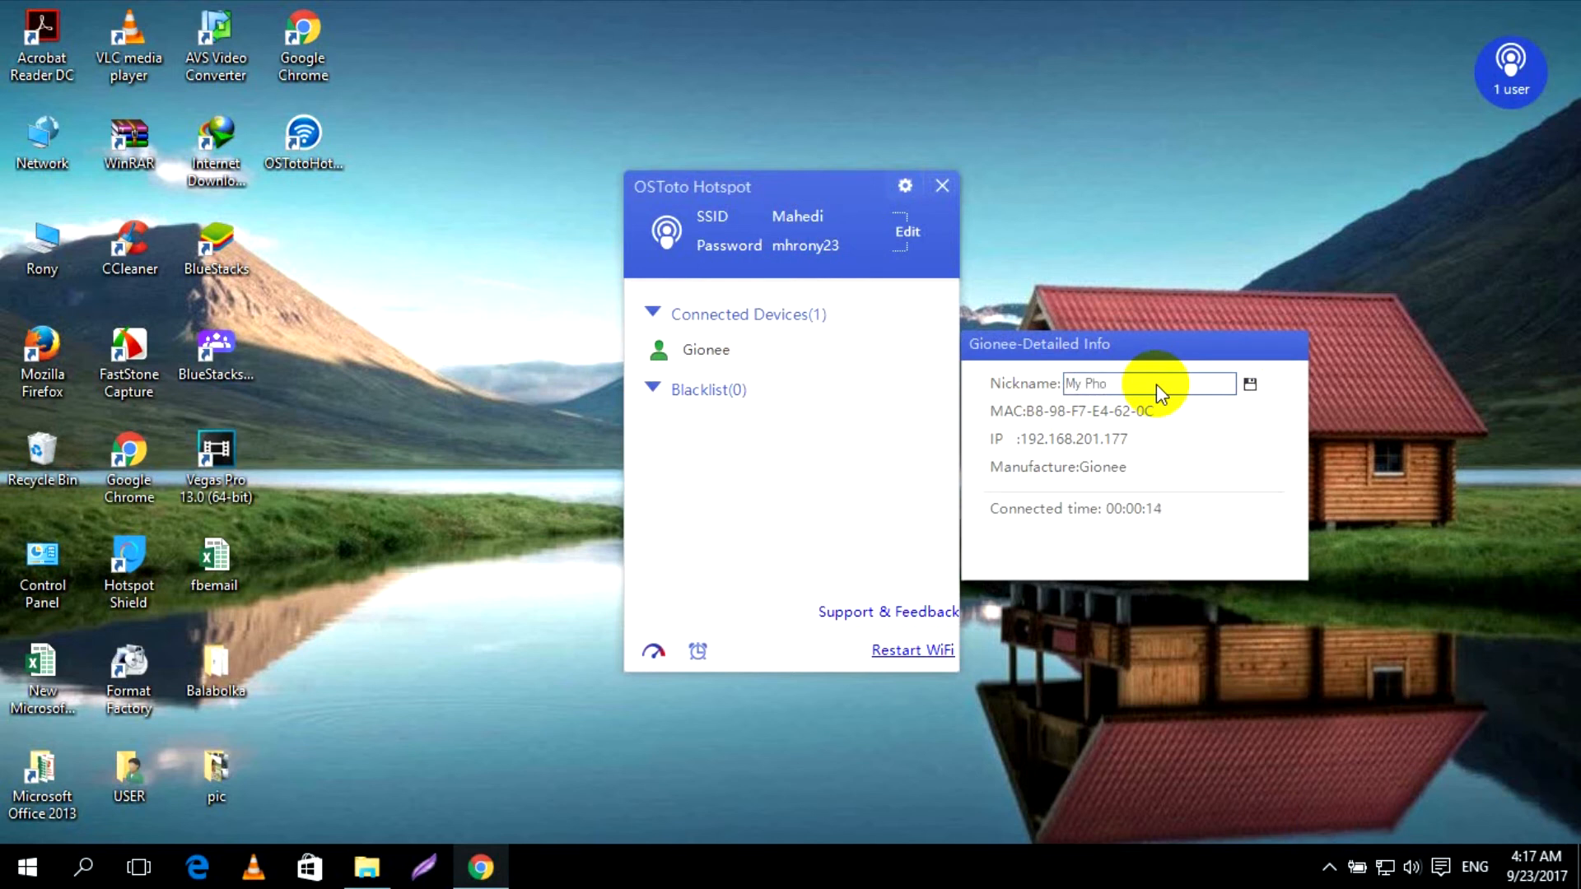
{"action": "type", "text": "ne"}
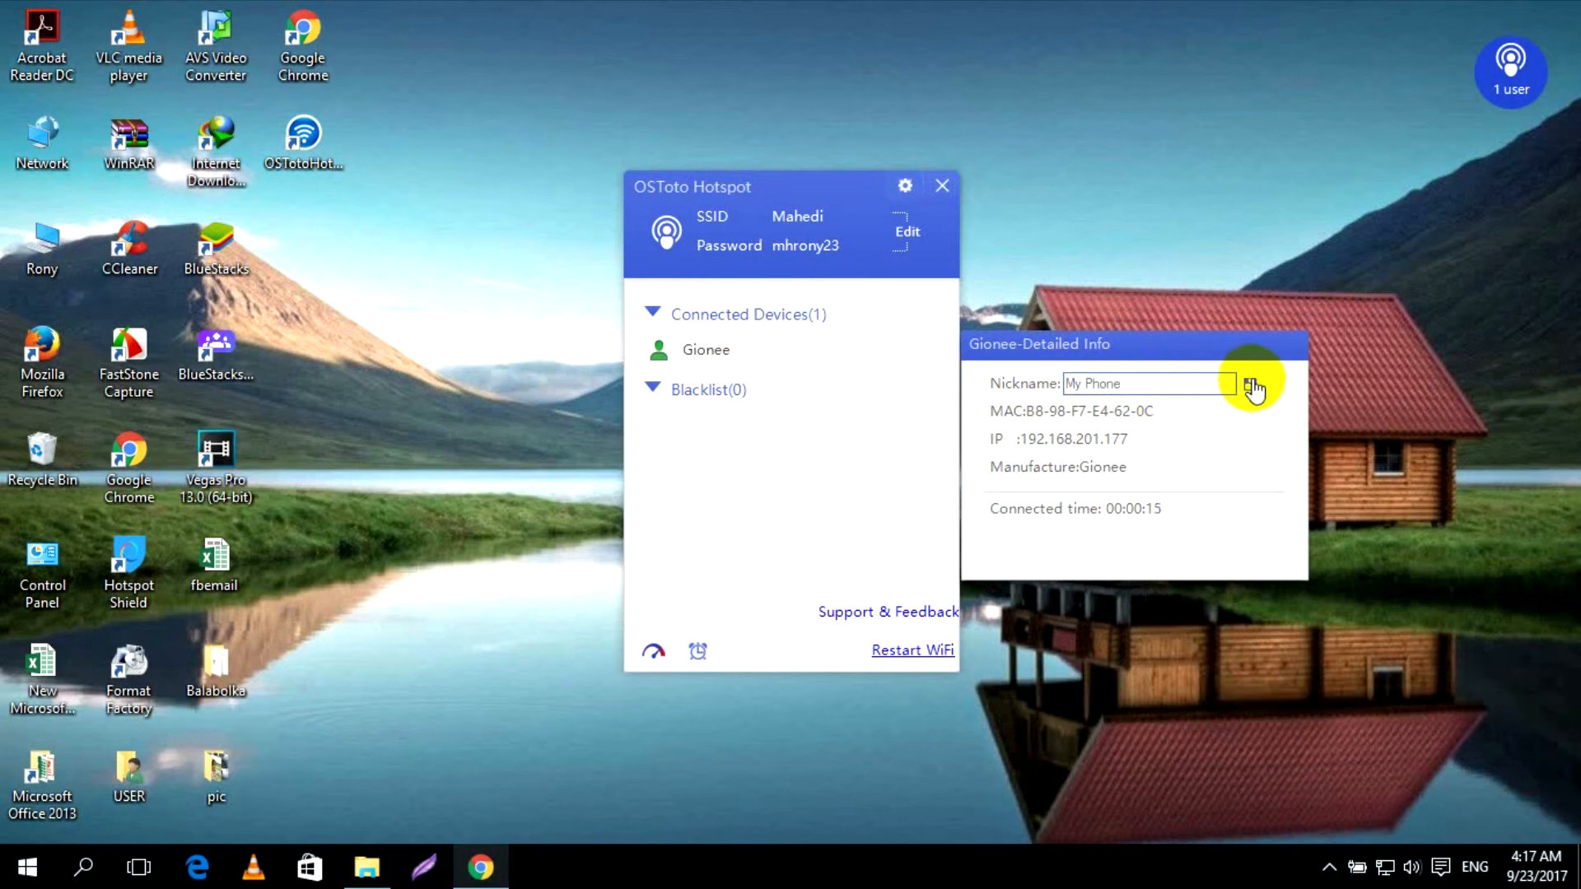
{"action": "right_click", "coordinate": [1250, 388]}
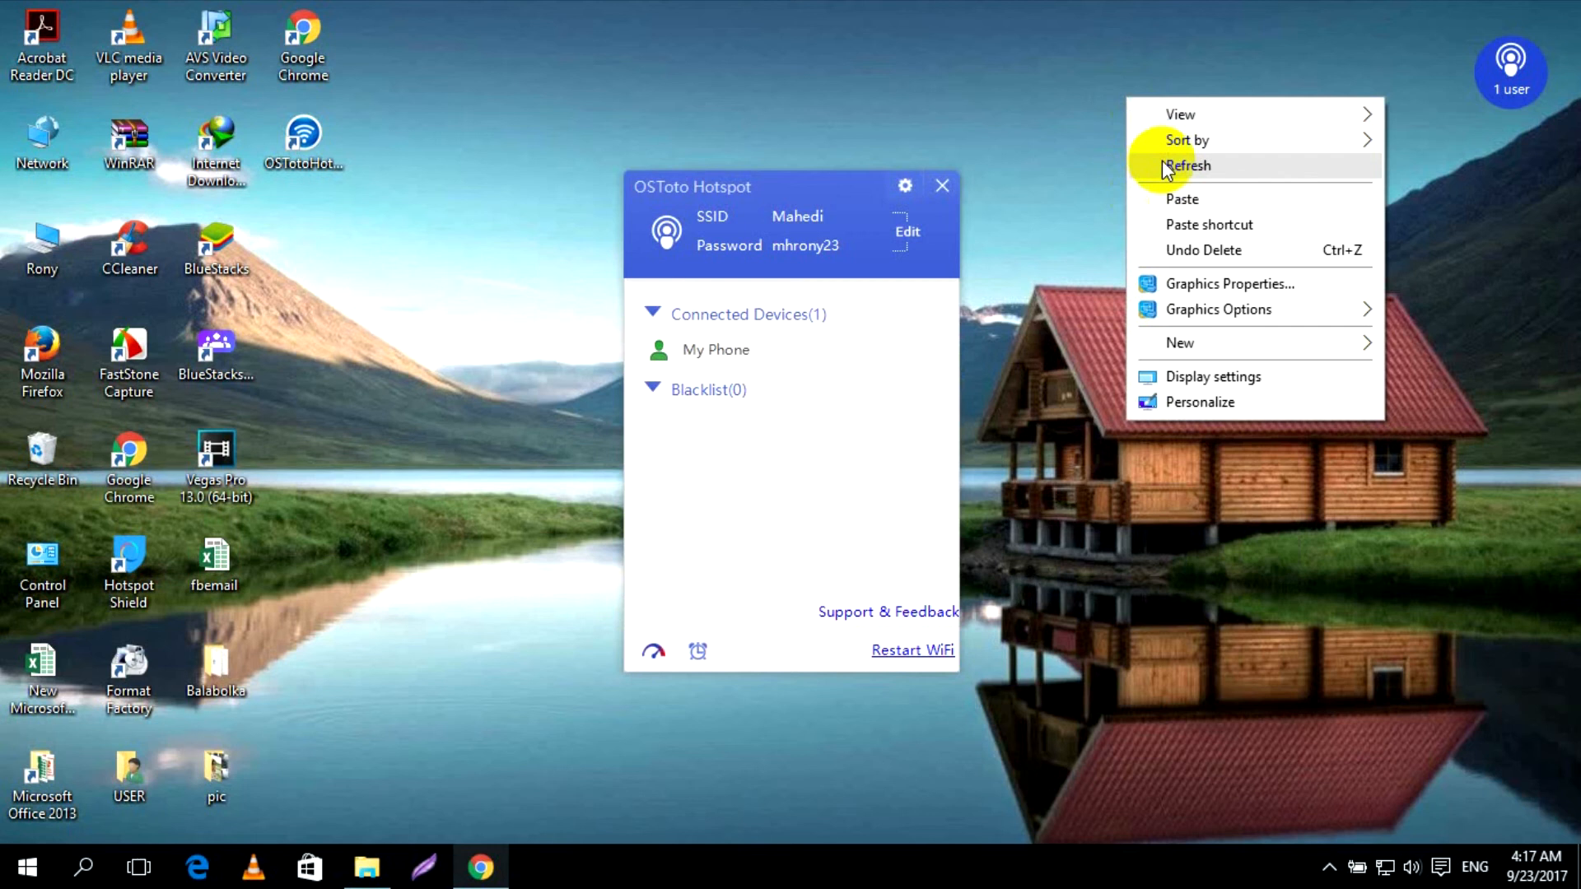
Step: Re-run the broadband speed test and move the speed meter window to the left
{"action": "left_click", "coordinate": [654, 651]}
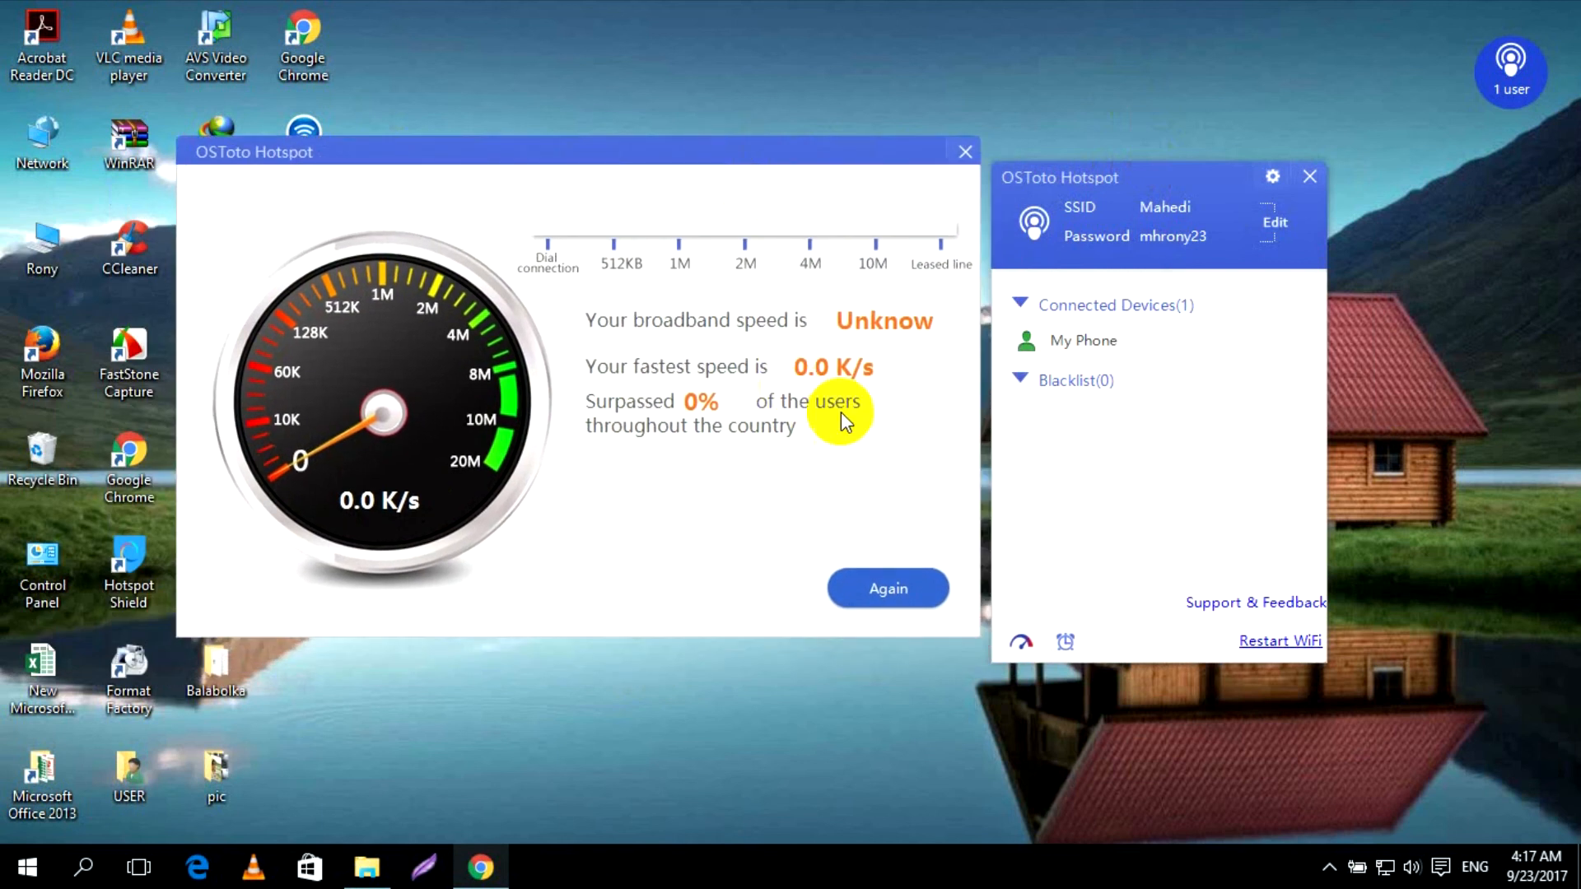
{"action": "left_click", "coordinate": [887, 588]}
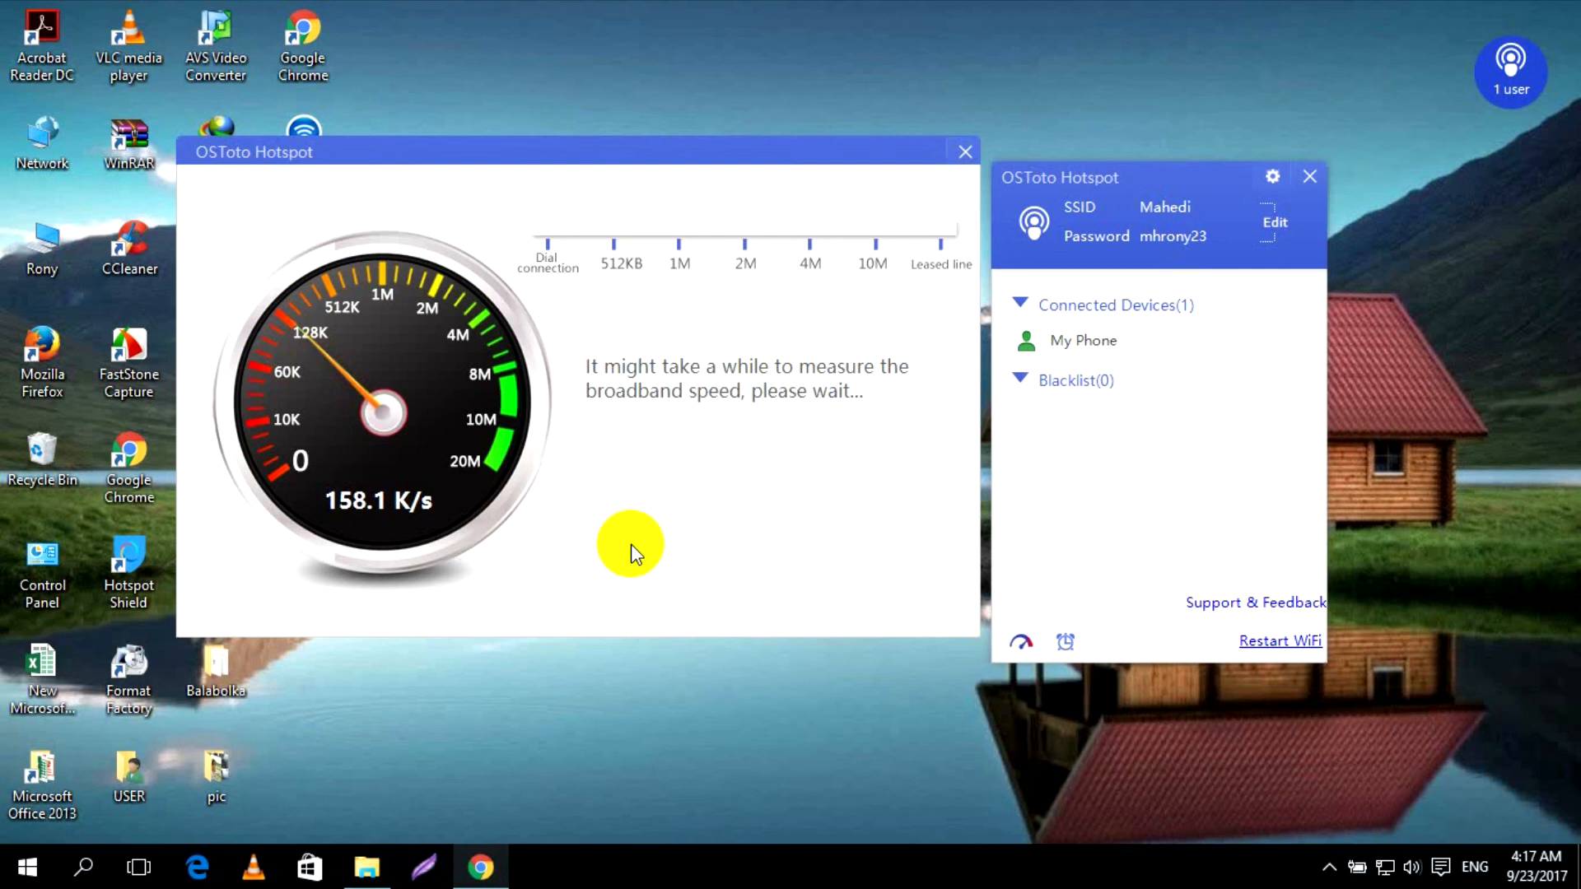
{"action": "mouse_move", "coordinate": [614, 363]}
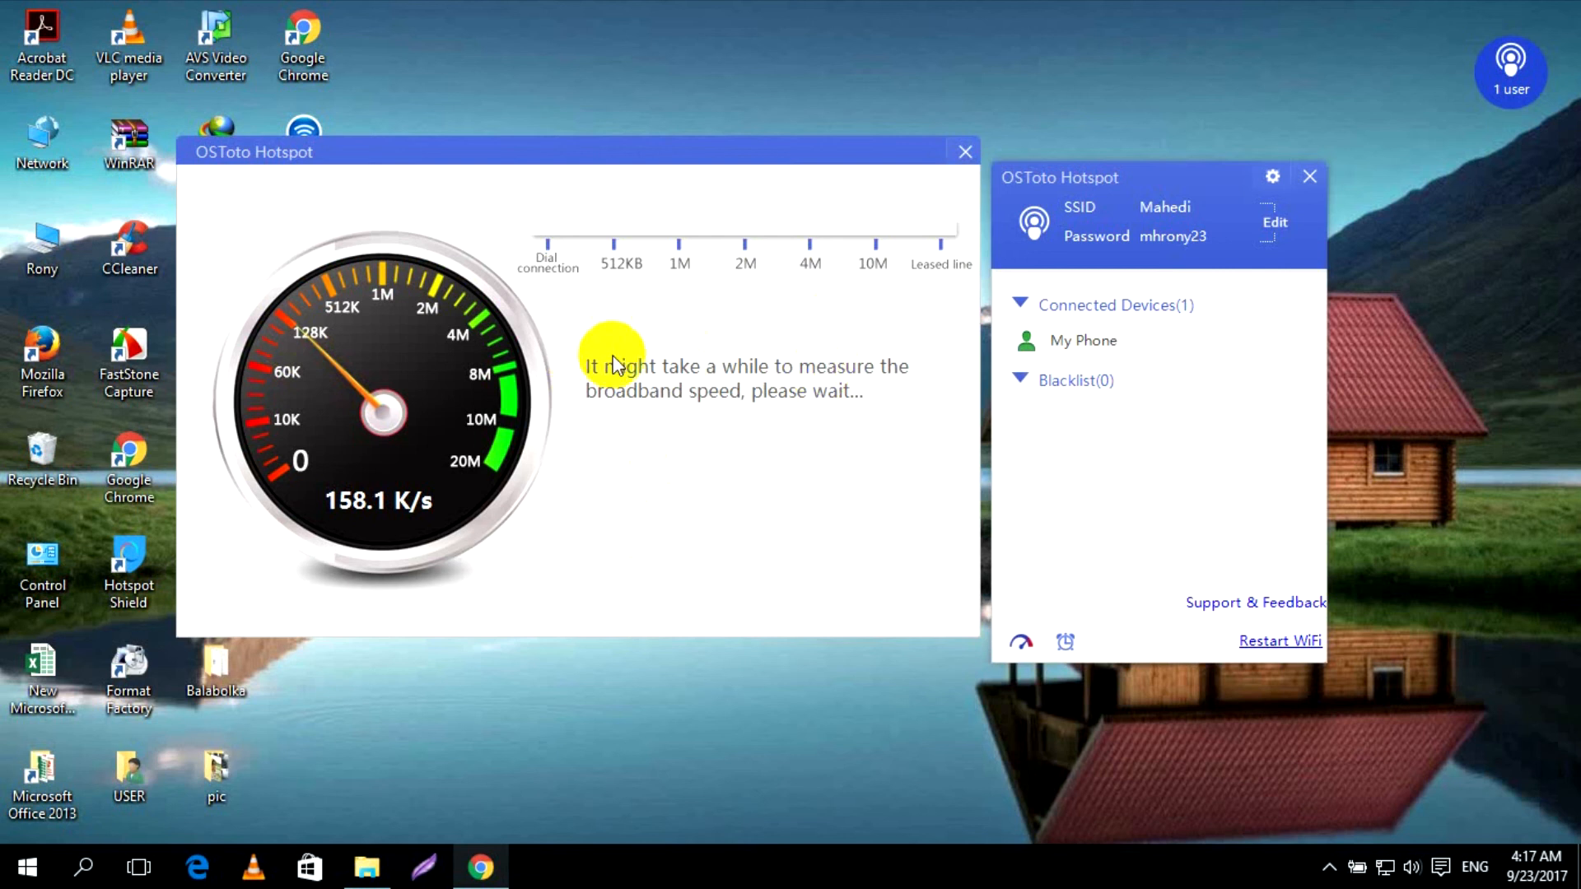
{"action": "left_click_drag", "start_coordinate": [580, 152], "coordinate": [464, 142]}
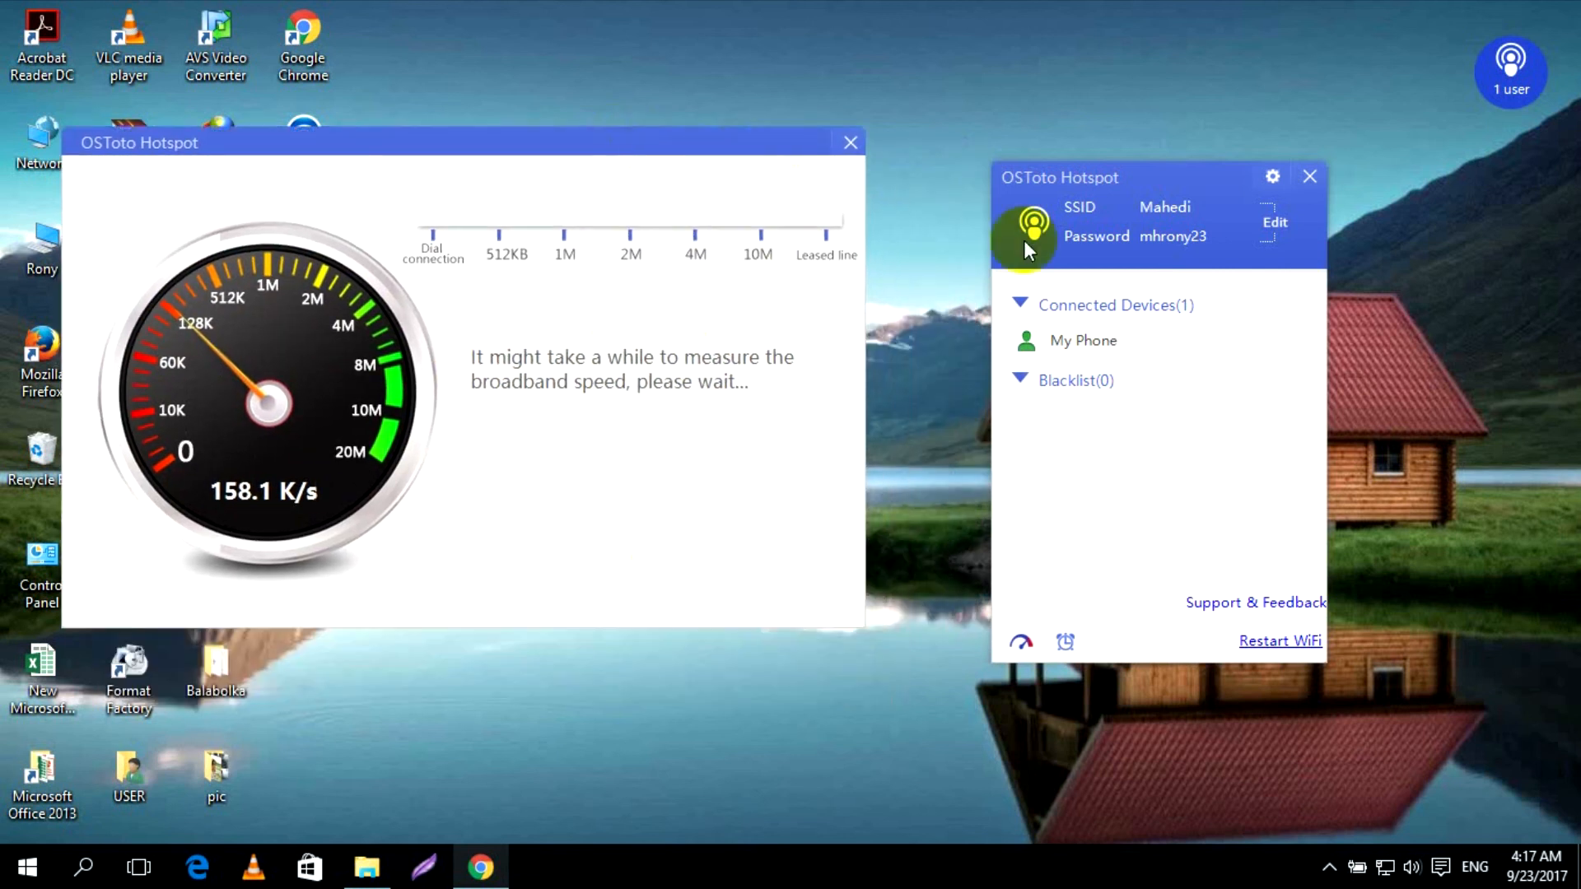